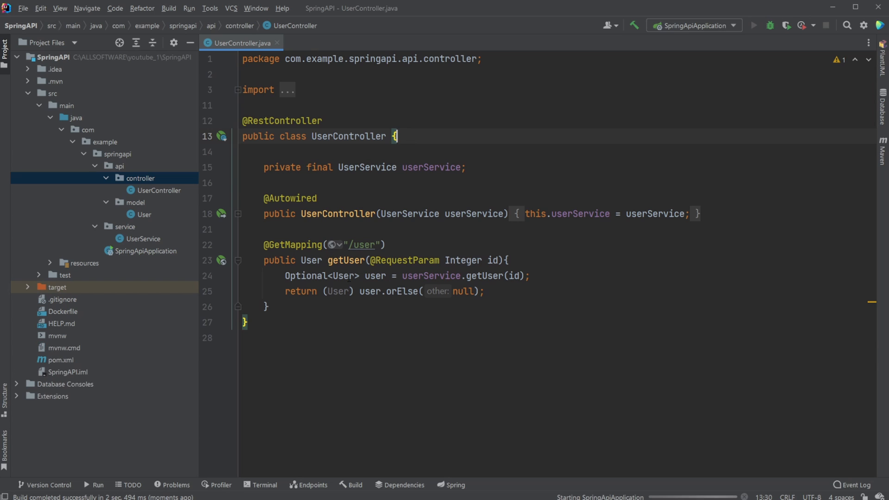
Start SpringApiApplication from the Run toolbar and wait for it to come up.
left_click(753, 25)
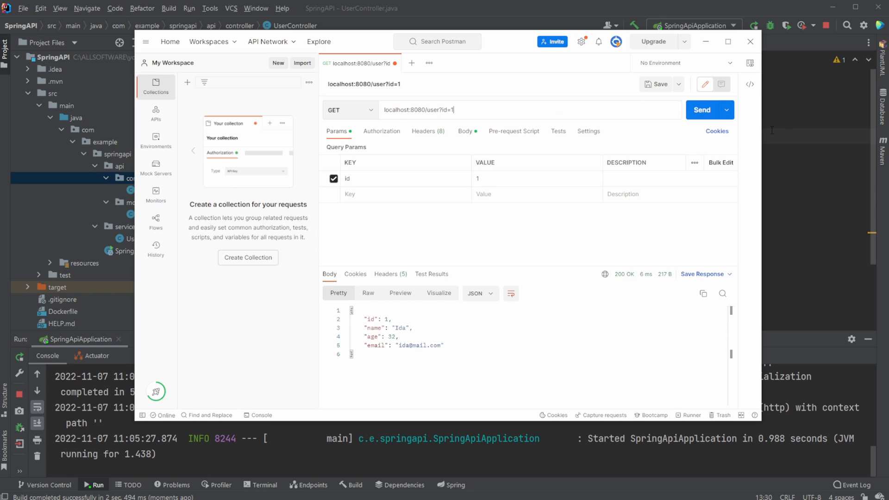
mouse_move(80, 193)
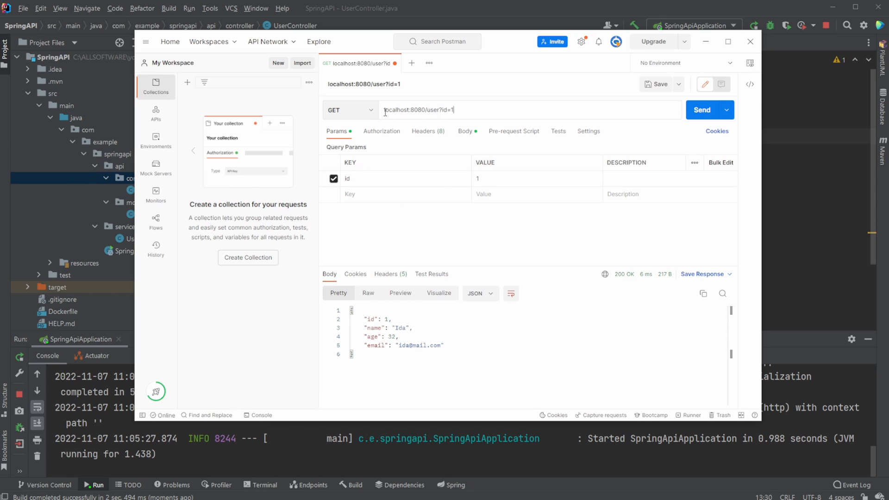
Send the GET localhost:8080/user request with id 2 and get one user back.
double_click(431, 110)
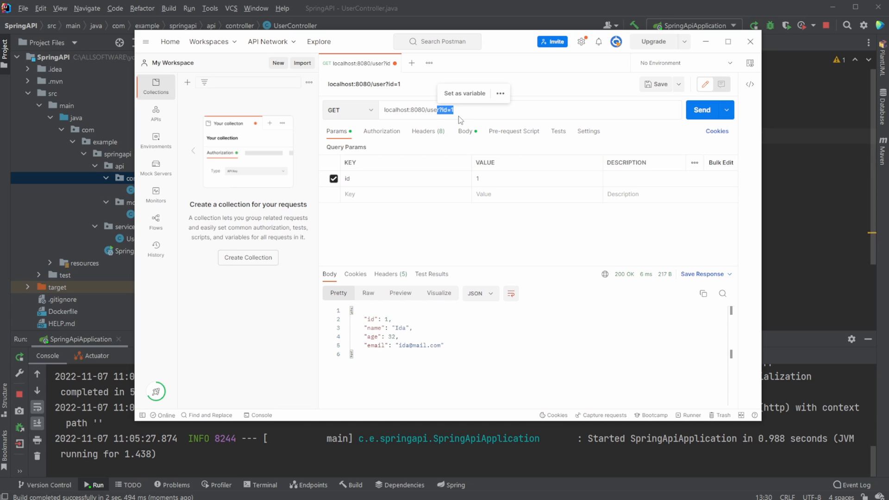
left_click(701, 110)
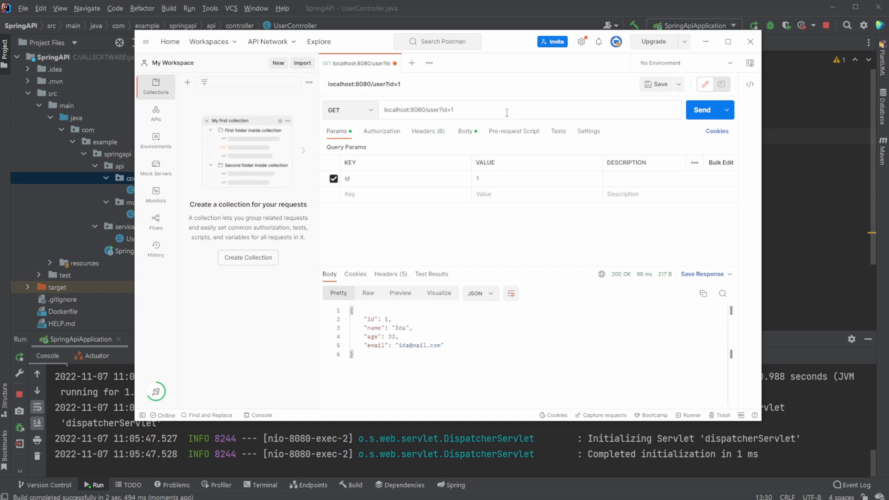
type("2")
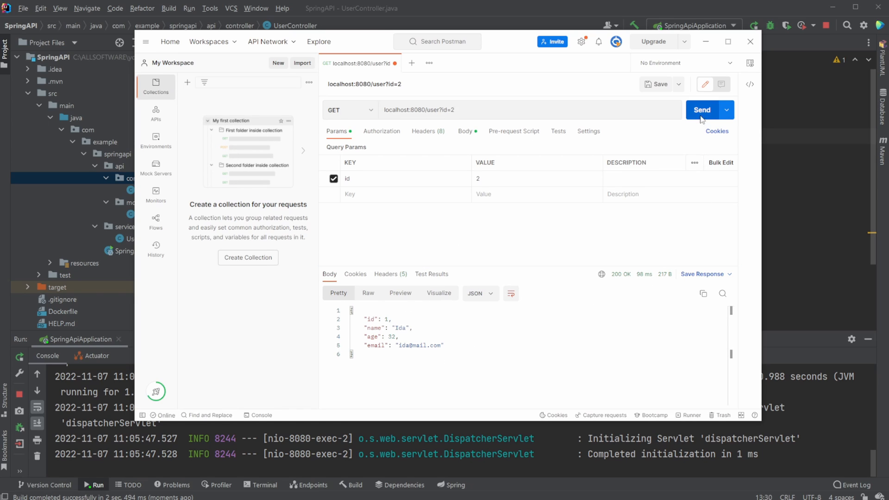
left_click(702, 110)
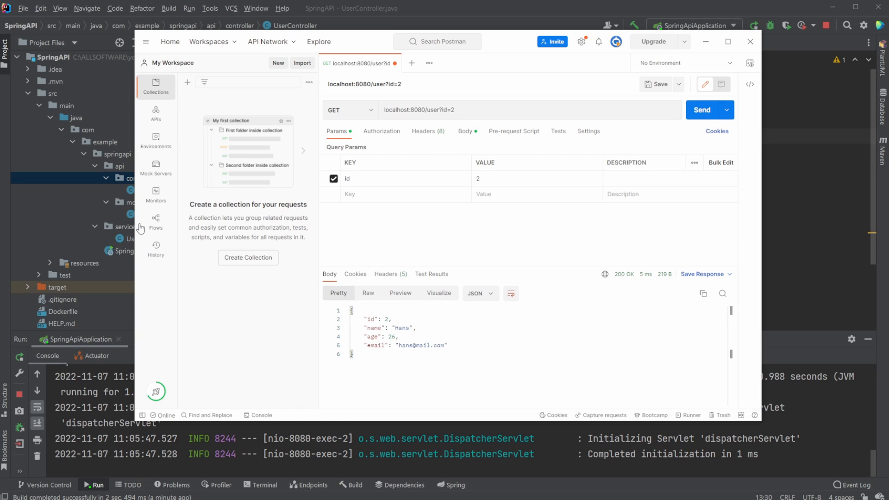
Send the same request with id 7 and get an empty response.
left_click(453, 110)
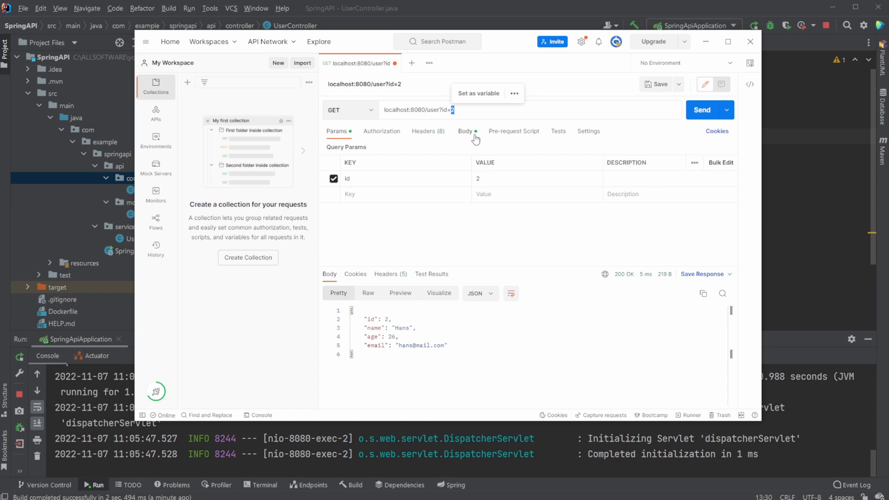
left_click(702, 109)
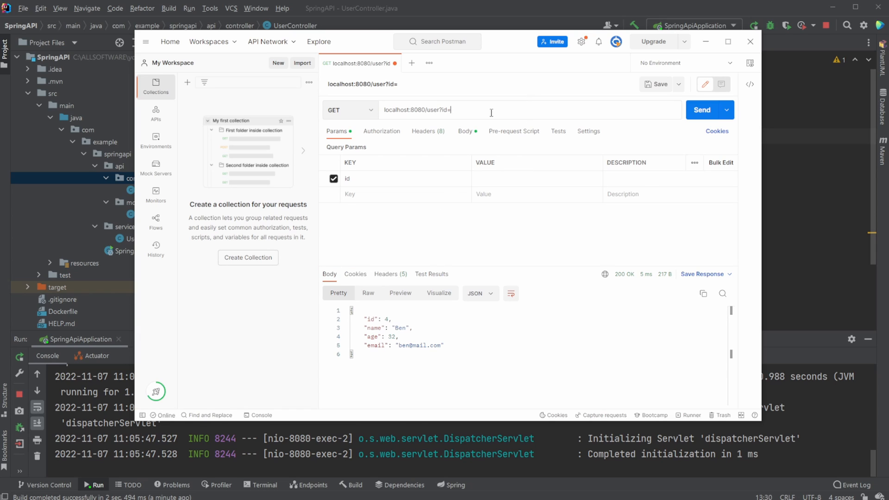
type("7")
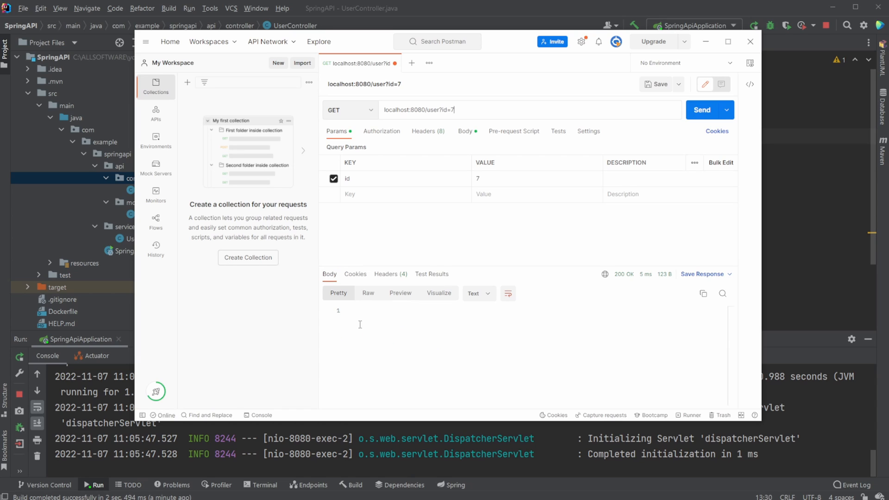
mouse_move(416, 344)
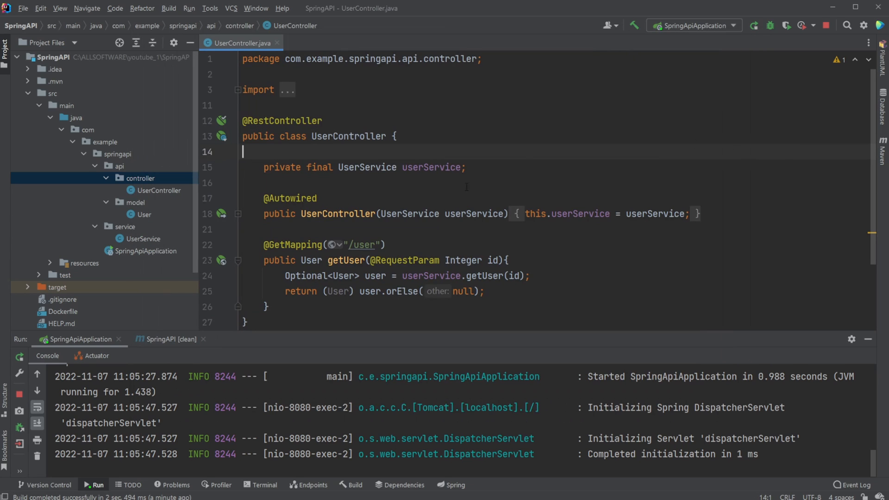
Hide the run output and show the SpringAPI Maven lifecycle goals from the right sidebar.
scroll("down", 3)
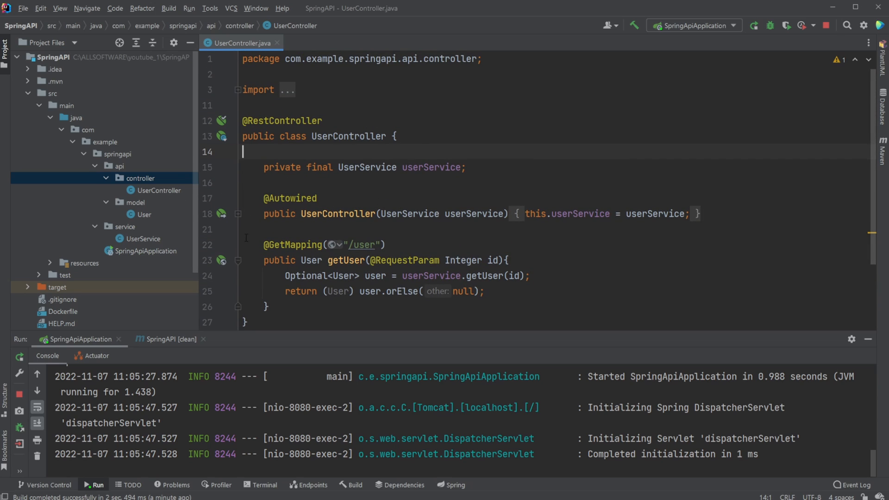
scroll("down", 3)
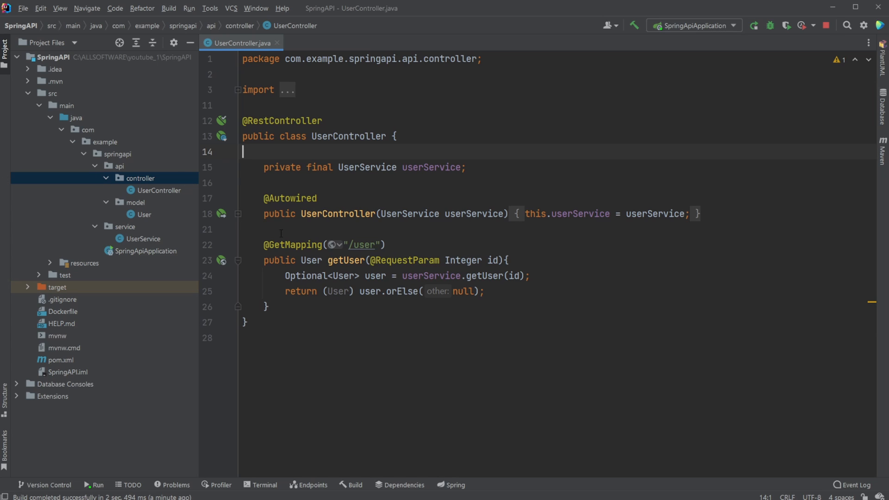
left_click(883, 151)
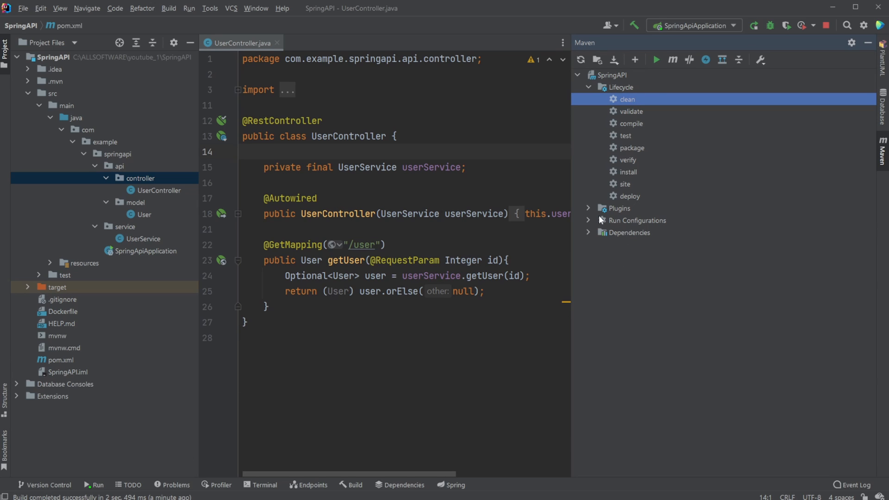
mouse_move(634, 223)
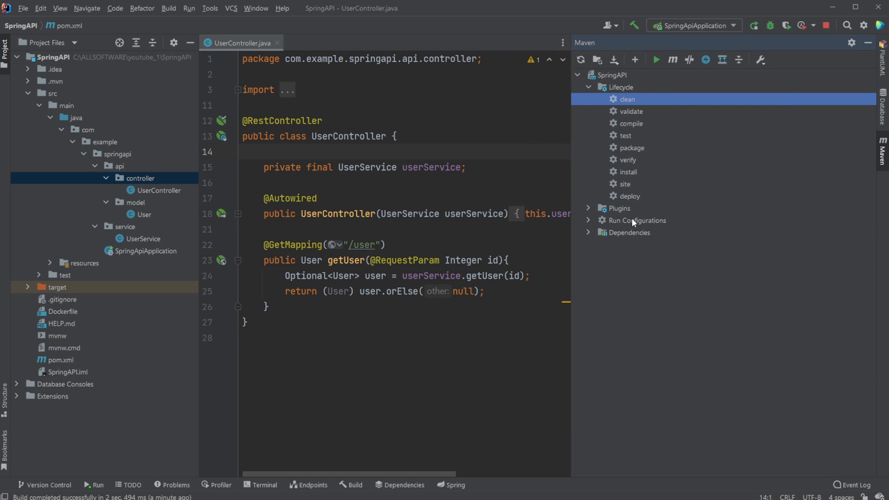
mouse_move(210, 264)
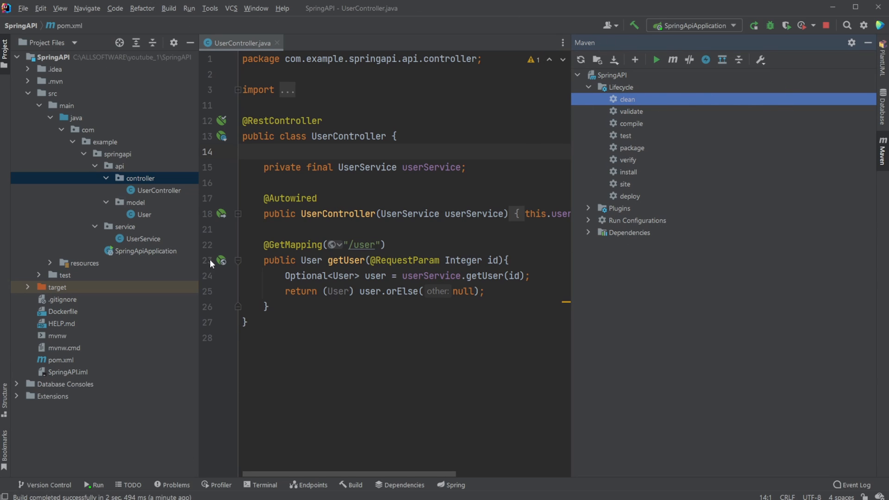
Run Maven clean, then Maven install to rebuild the SpringAPI jar.
double_click(628, 100)
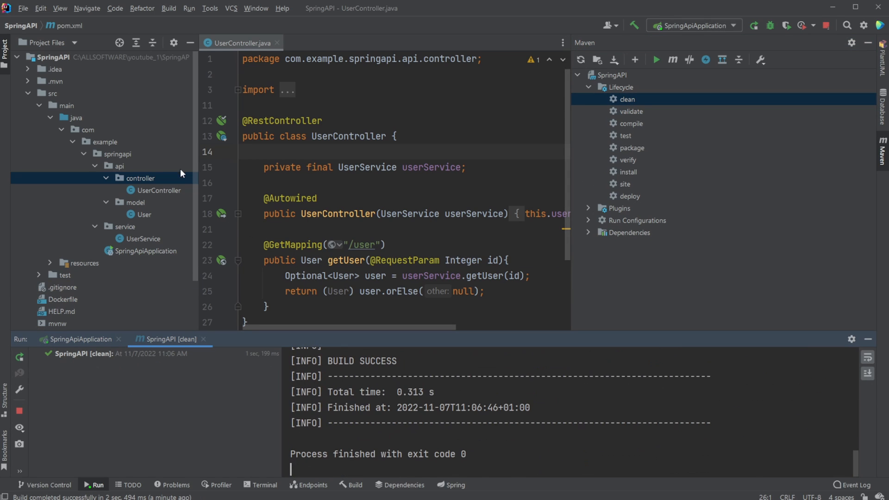
left_click(27, 92)
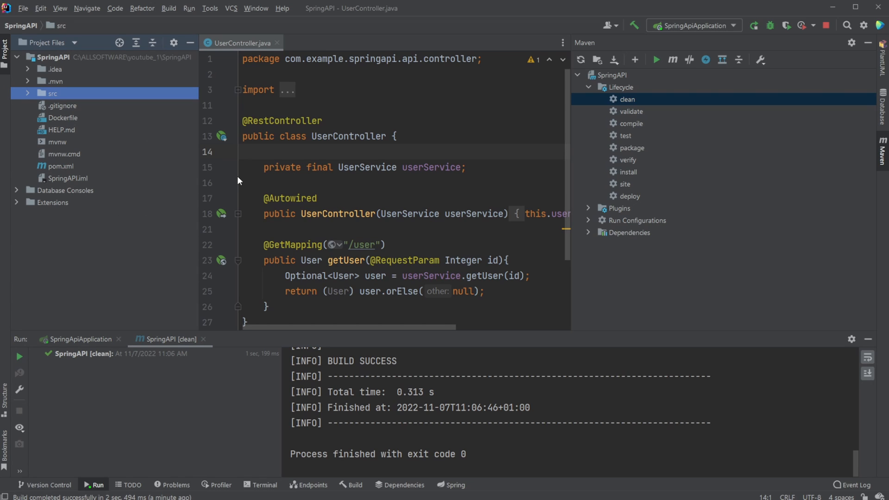
mouse_move(388, 174)
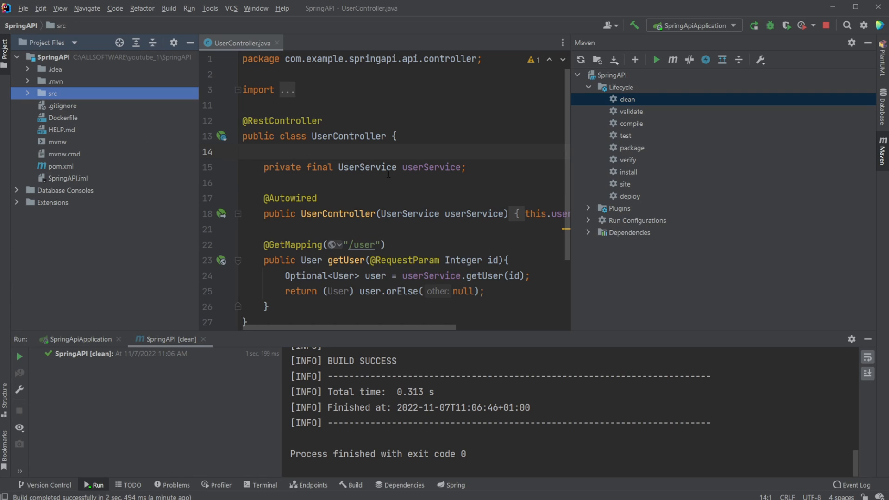
mouse_move(94, 102)
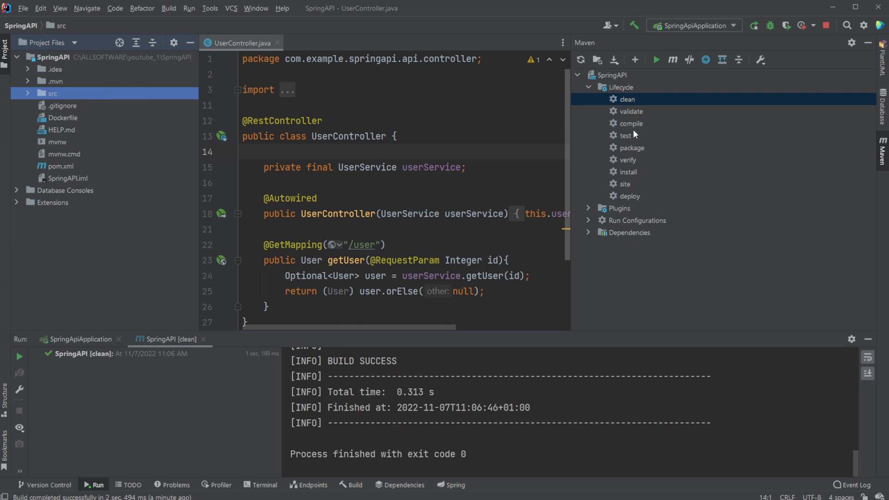
double_click(628, 173)
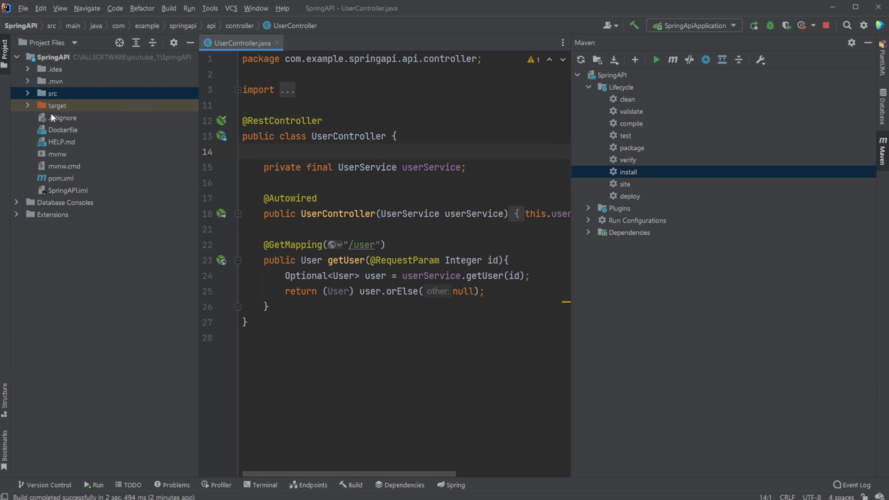
Expand the target folder and select the built SpringAPI-0.0.1.jar.
left_click(57, 105)
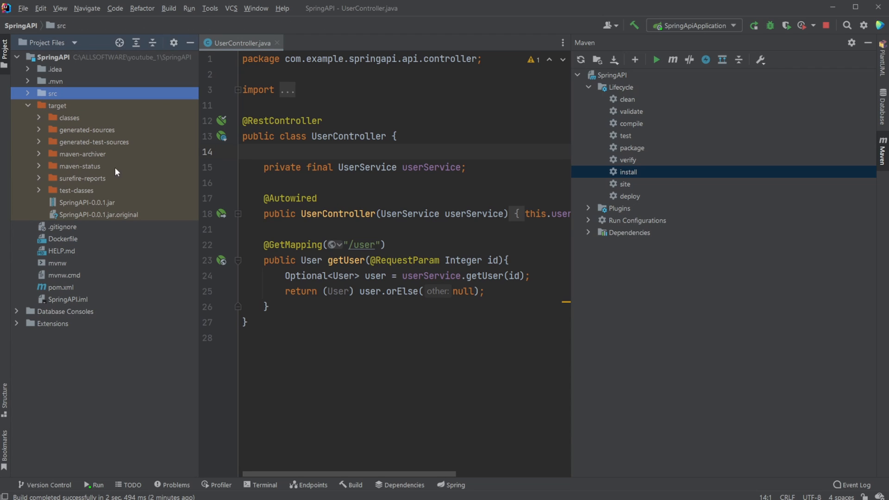
mouse_move(90, 211)
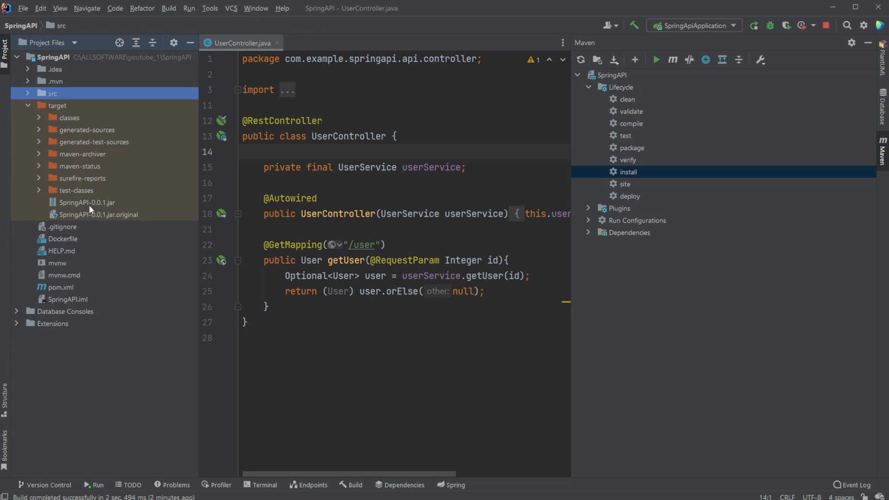
left_click(87, 203)
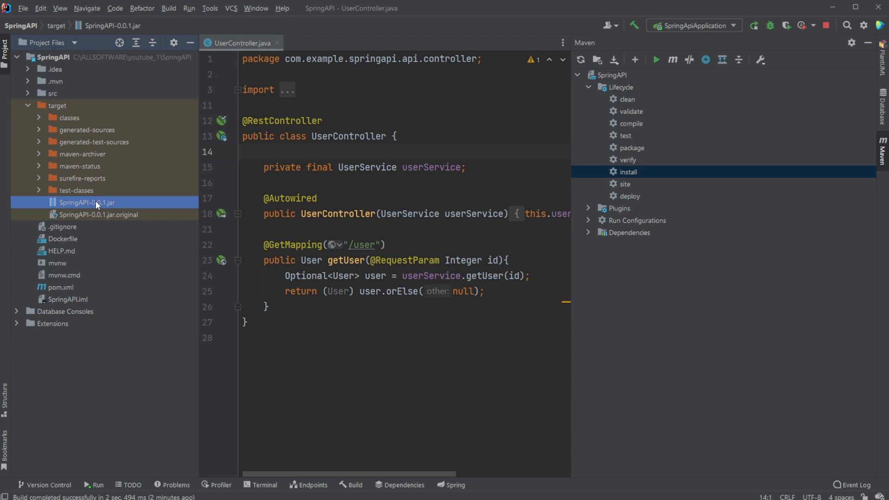
mouse_move(95, 169)
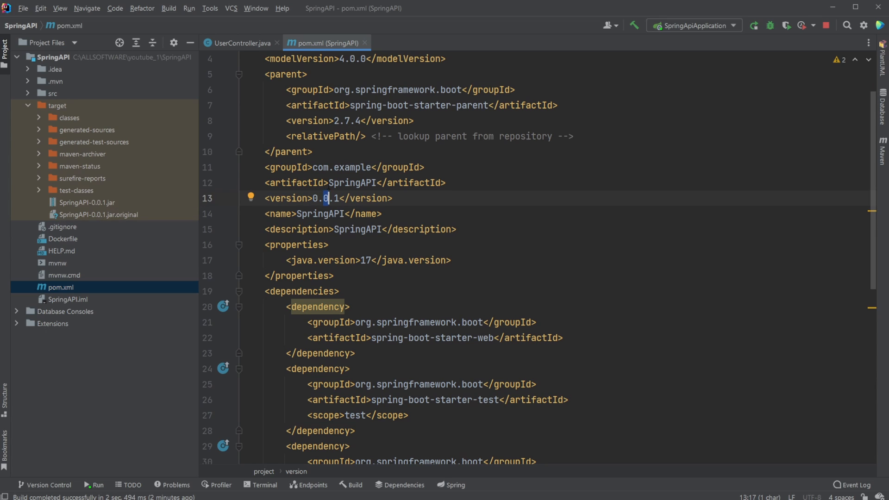
Check SpringAPI-0.0.1.jar against the pom.xml artifactId, then bring up the Dockerfile.
double_click(351, 182)
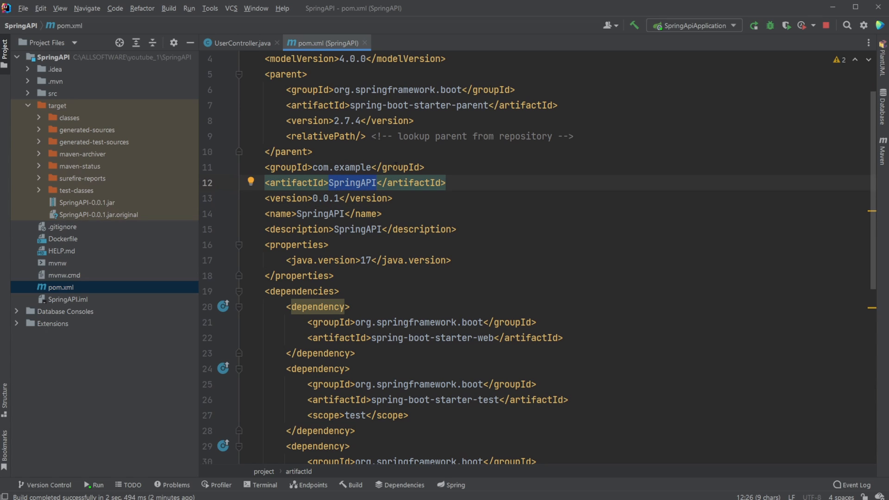
left_click(88, 203)
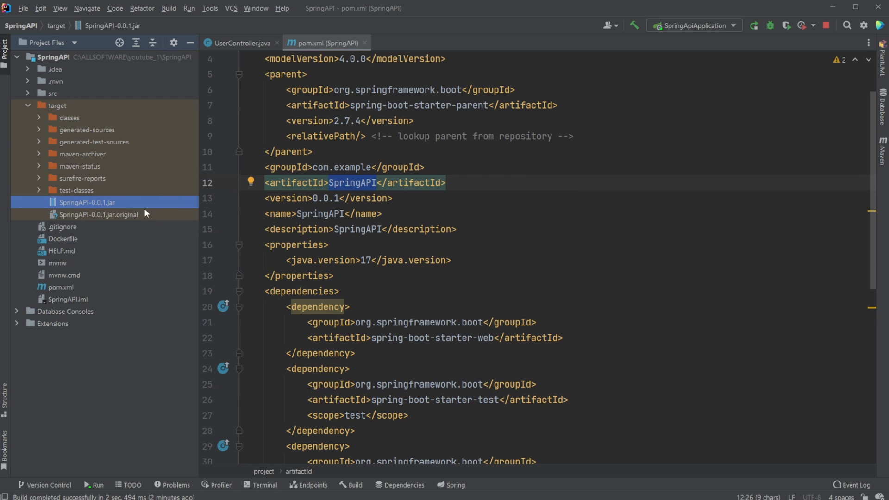
mouse_move(140, 221)
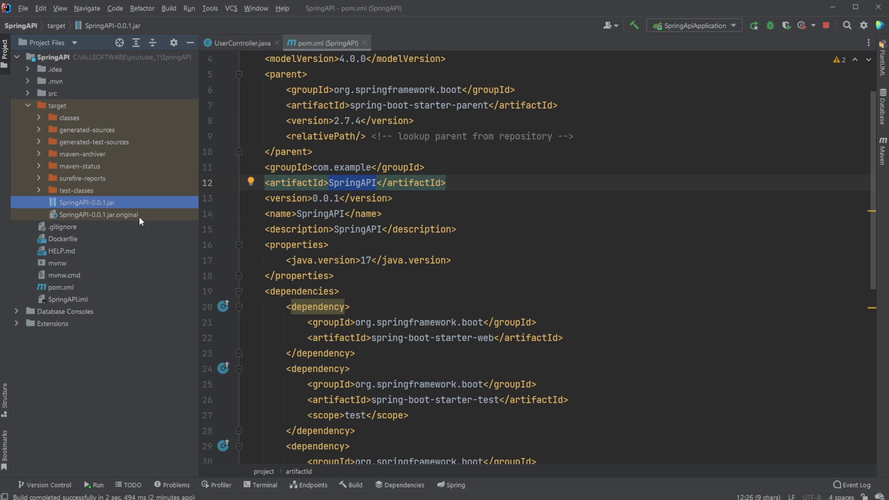
mouse_move(364, 318)
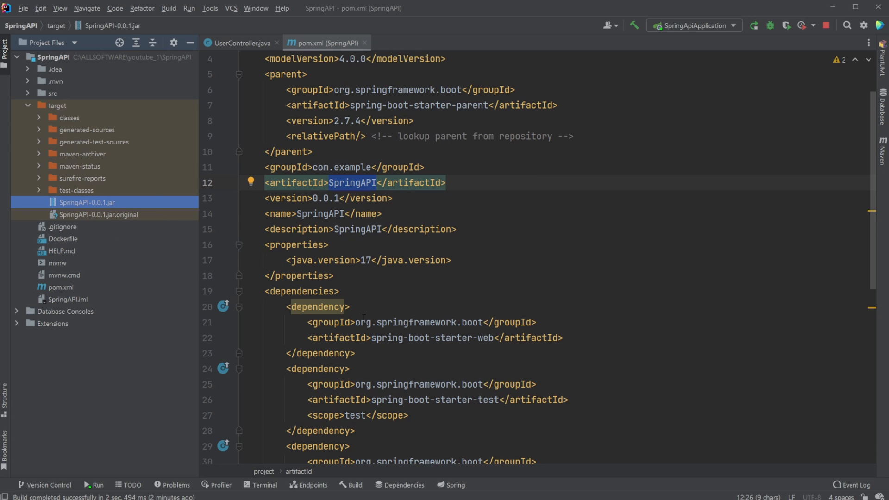
left_click(827, 25)
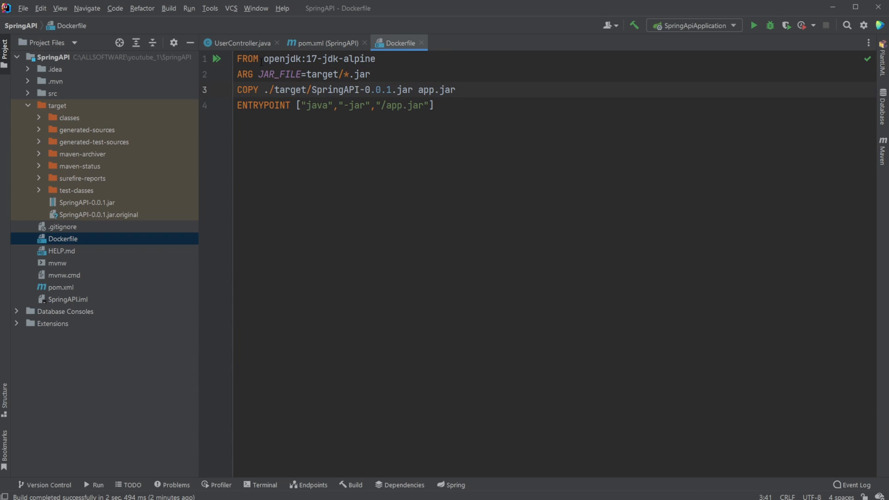
double_click(312, 58)
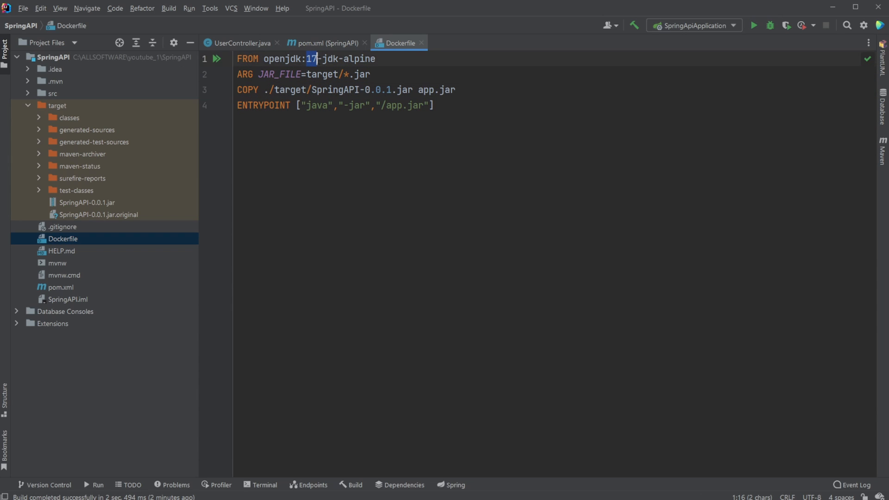
double_click(357, 58)
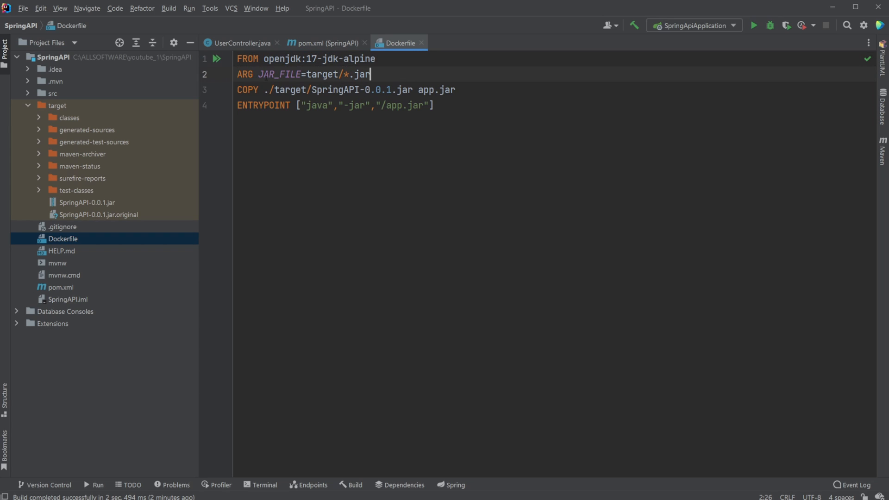
double_click(279, 74)
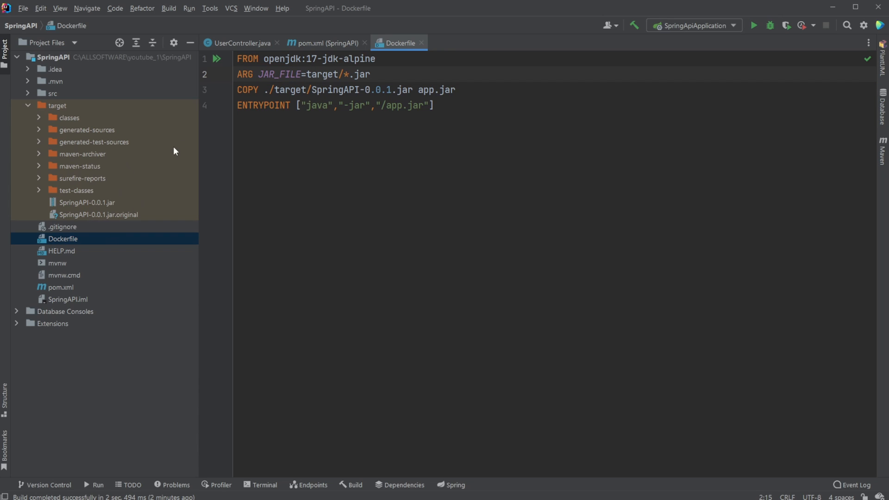
double_click(322, 74)
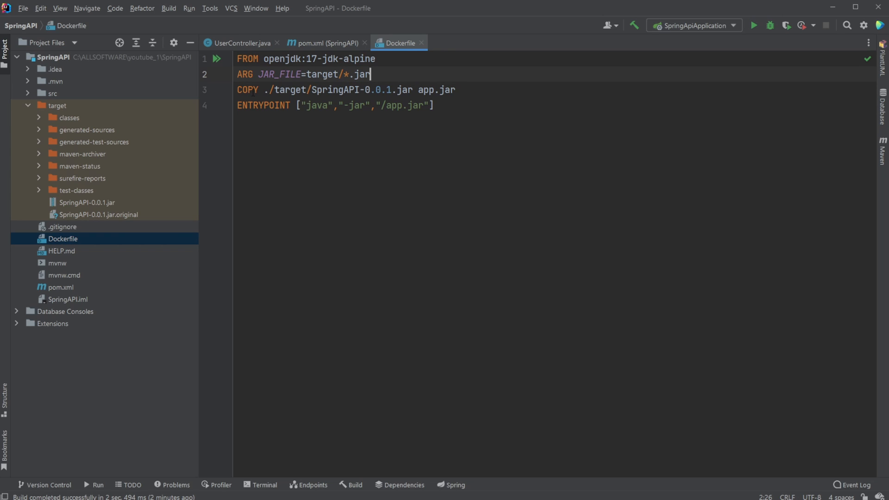
double_click(247, 90)
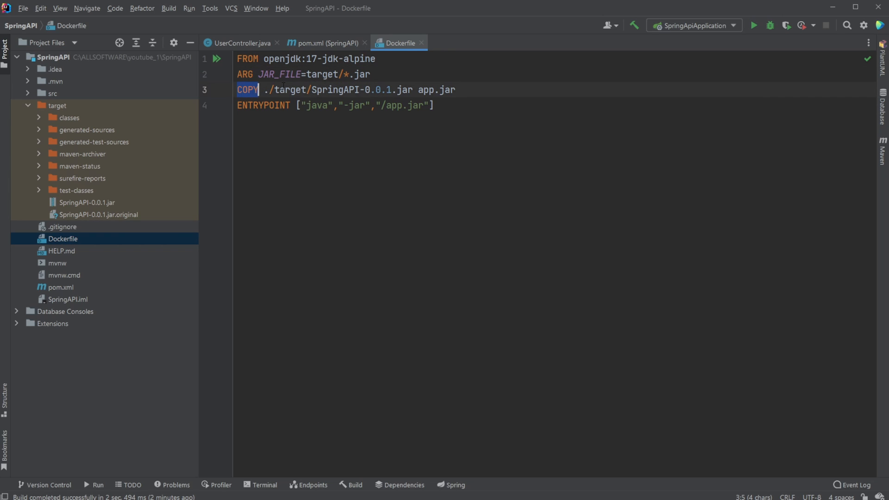
double_click(290, 89)
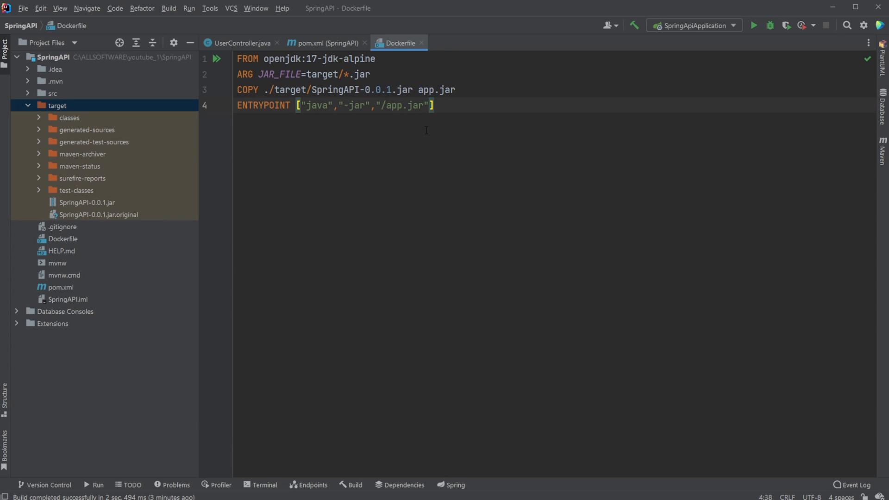
double_click(317, 105)
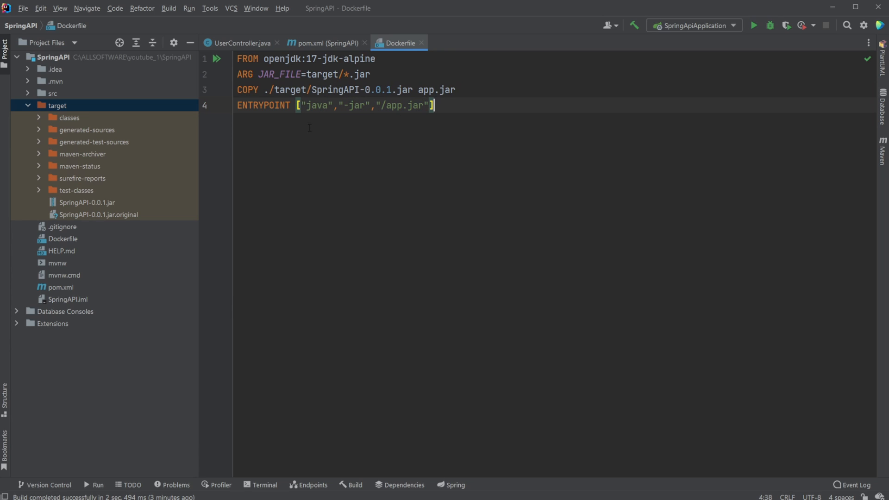
mouse_move(413, 191)
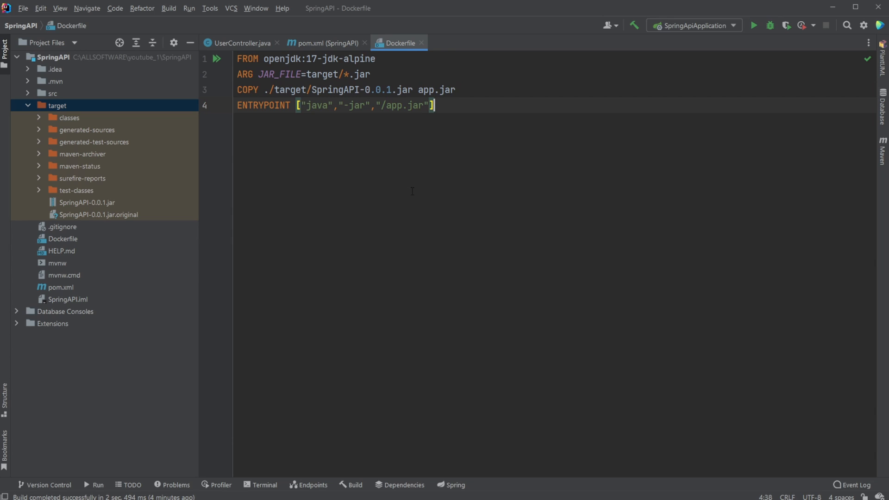
mouse_move(178, 153)
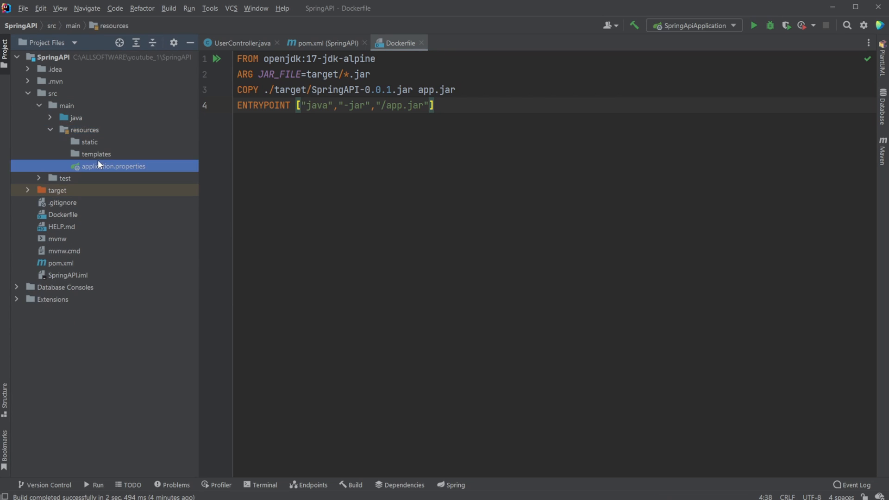
Peek at the empty application.properties, close it, and start a terminal in the project folder.
double_click(115, 166)
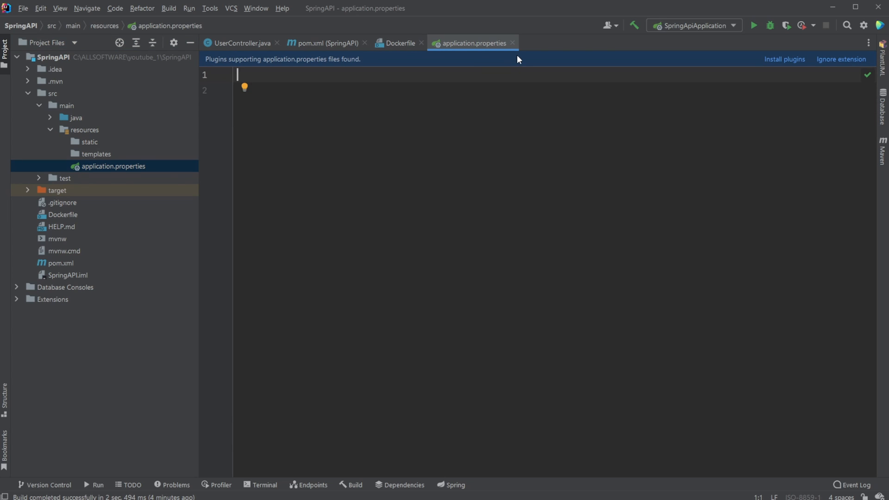
left_click(399, 42)
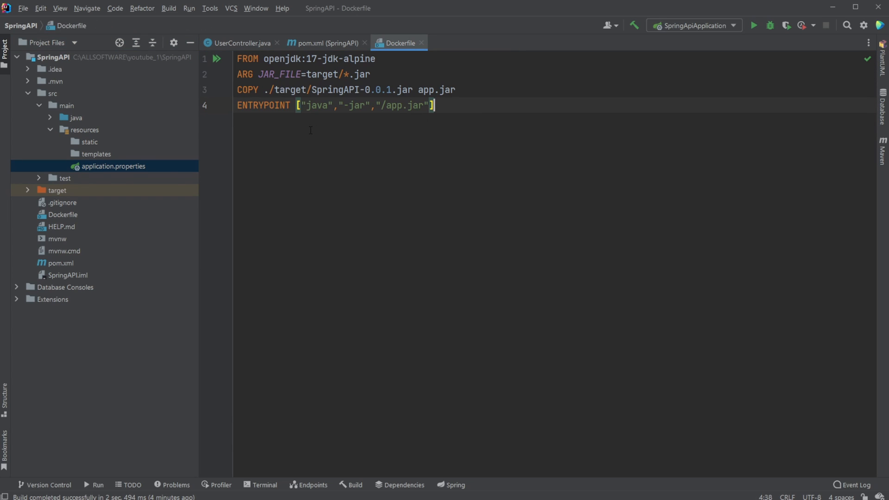
mouse_move(490, 197)
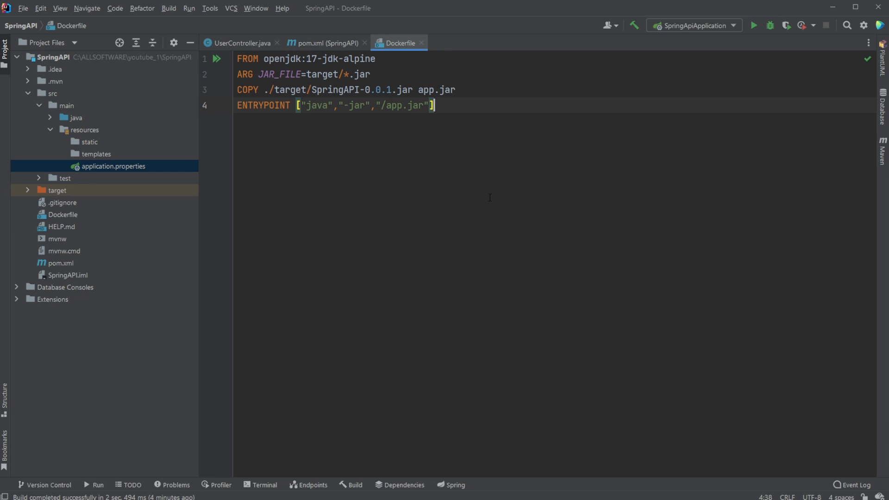
left_click(261, 484)
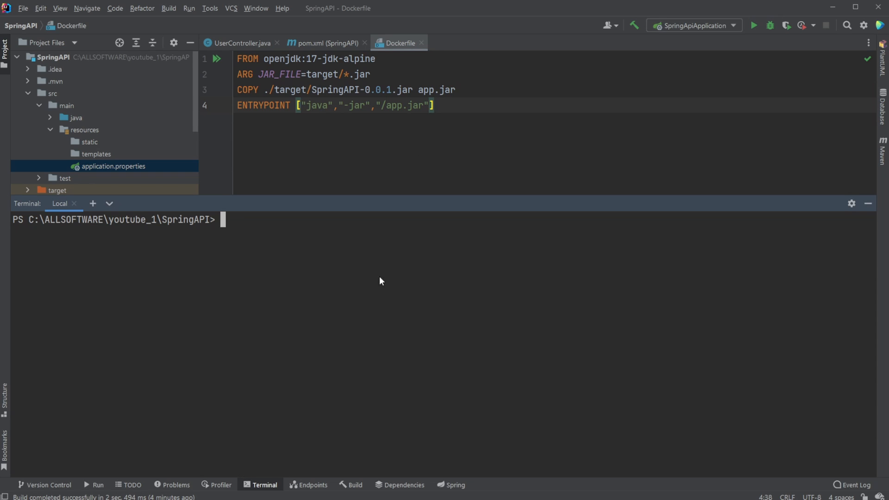
mouse_move(406, 310)
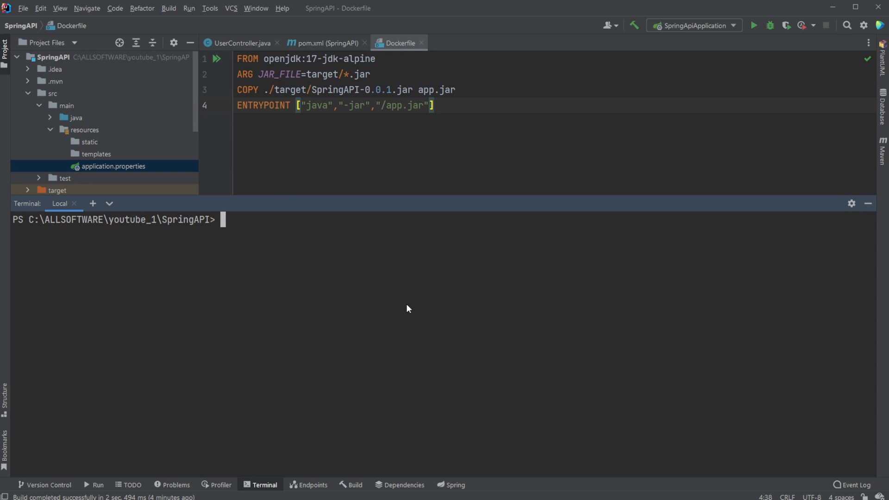
Run docker images showing no local images, then list the project folder to see the Dockerfile.
type("docker")
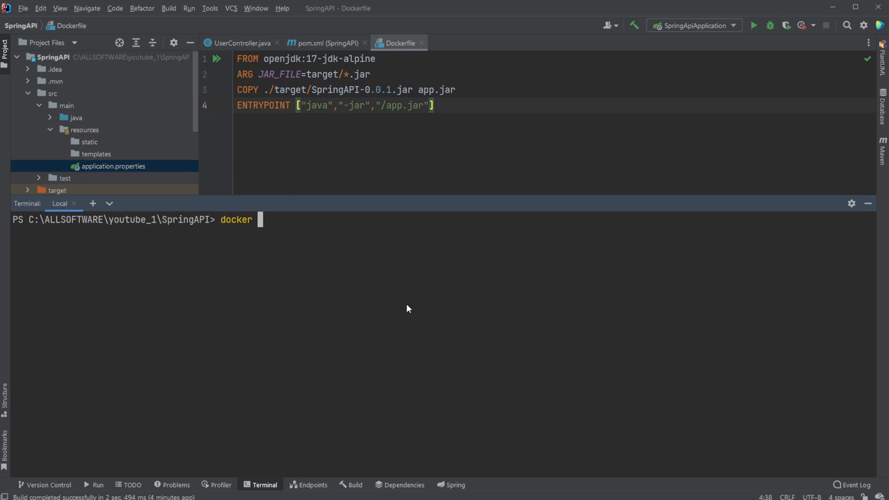
type("images")
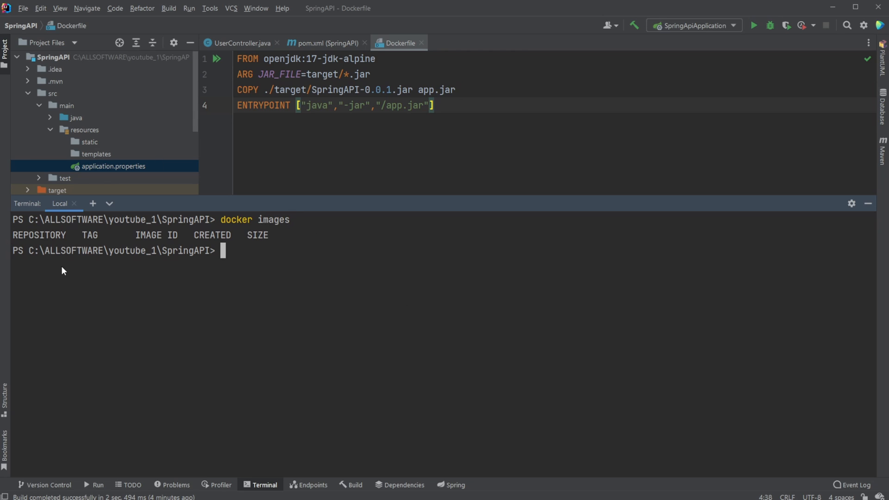
mouse_move(249, 263)
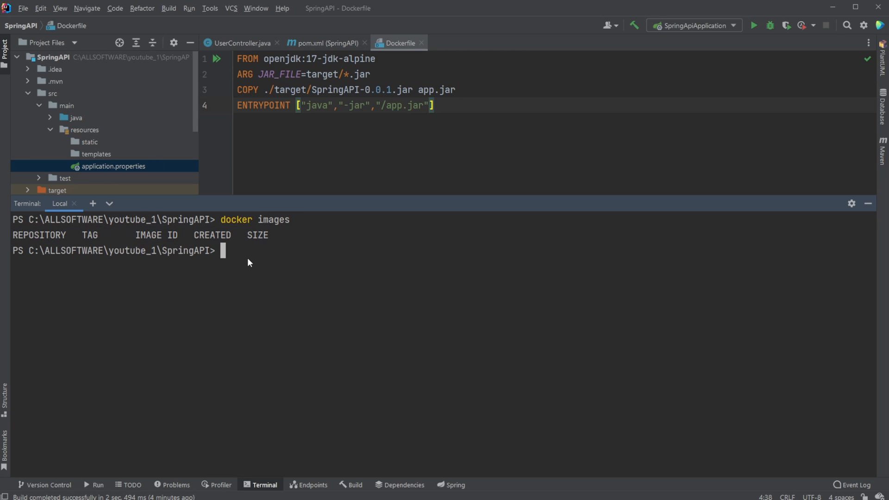
double_click(120, 251)
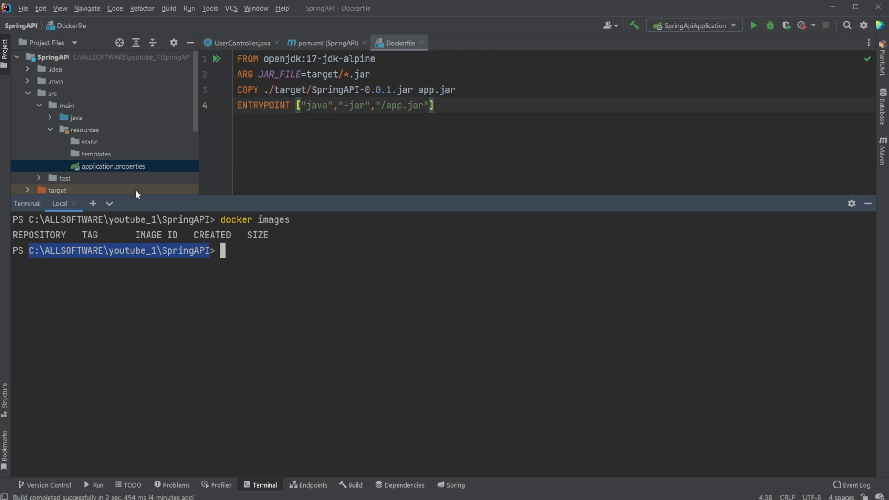
type("l")
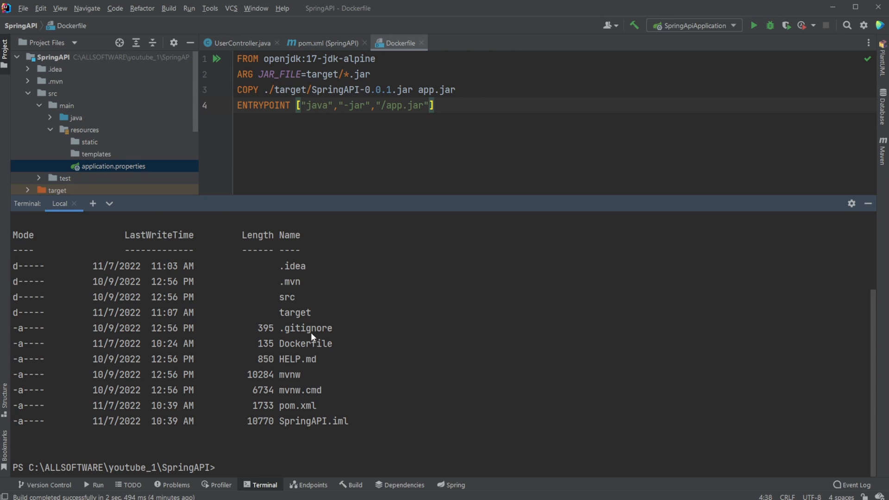
mouse_move(278, 441)
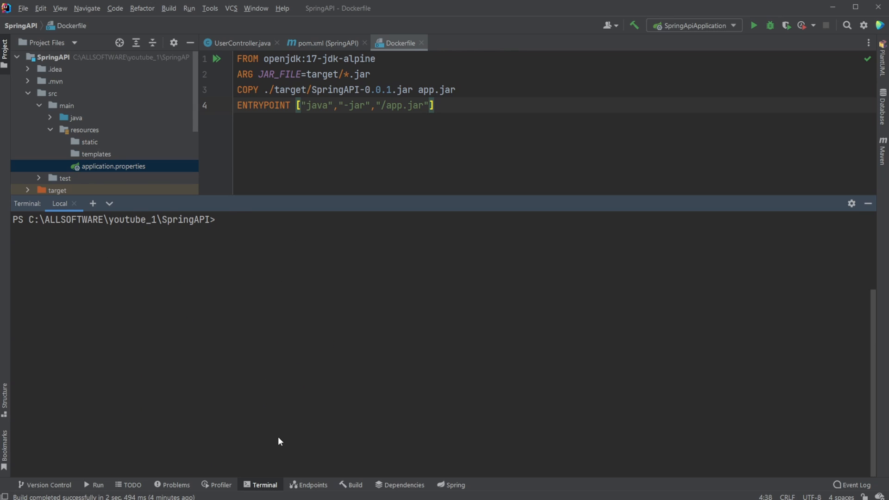
Build a Docker image tagged springapi from the Dockerfile with 'docker build -t springapi .'.
type("docker build")
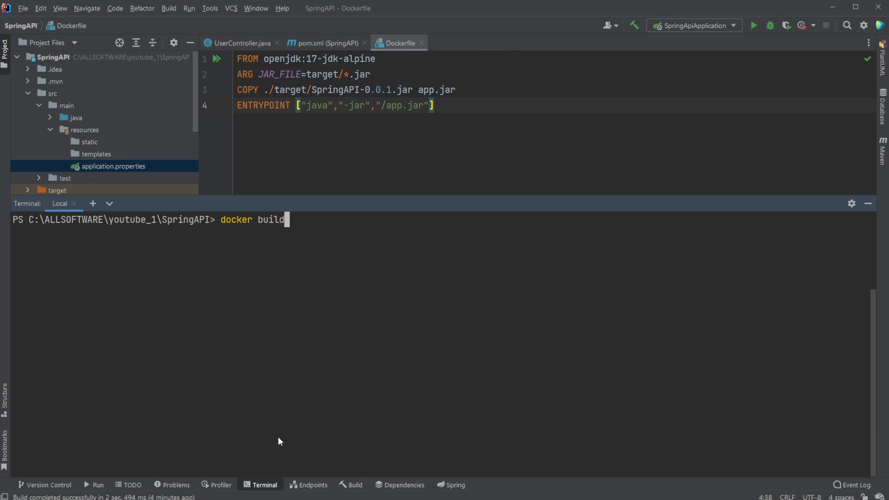
type("-t")
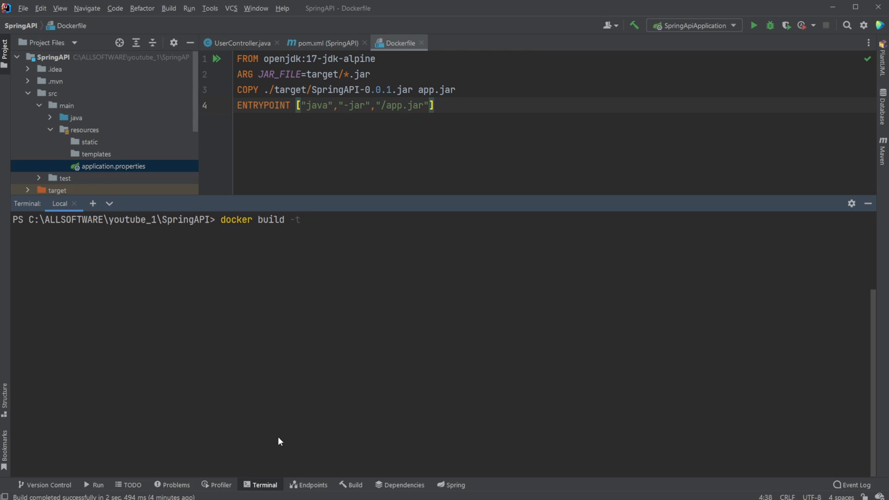
type("a")
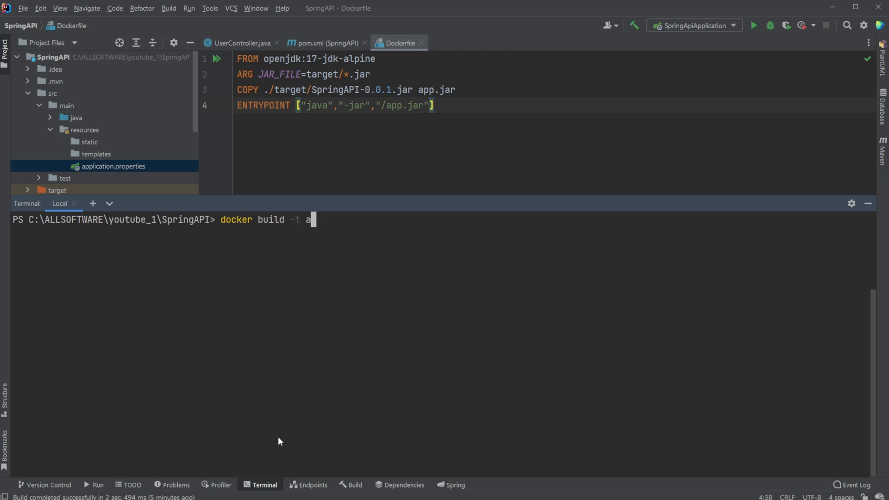
type("springapi")
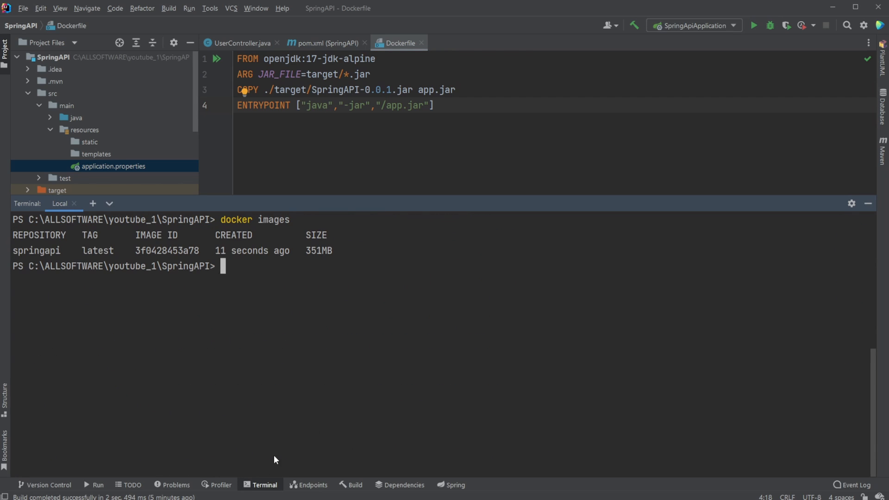
mouse_move(33, 258)
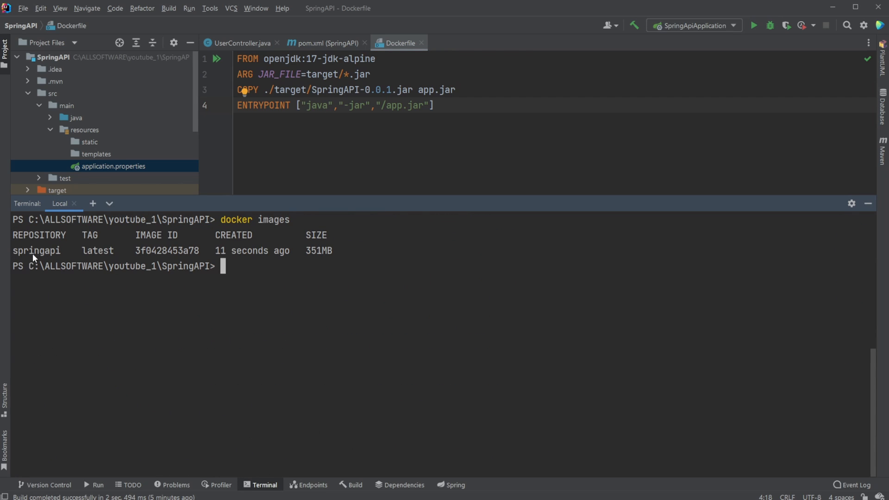
mouse_move(296, 274)
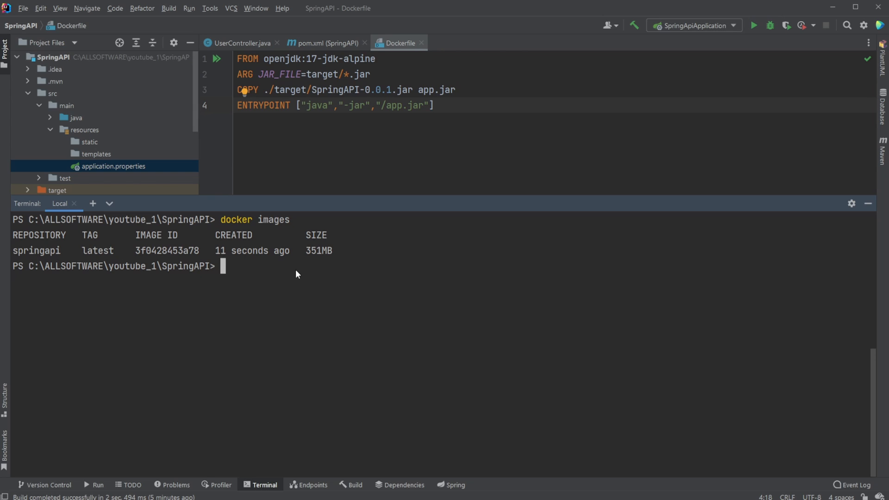
Enter 'docker run -p 8000:8080 springapi' in the terminal without running it yet.
type("docker r")
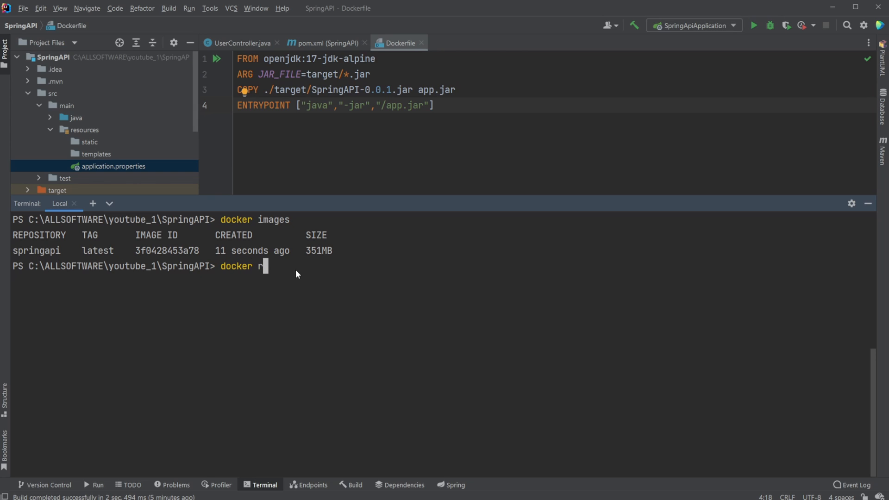
type("un -")
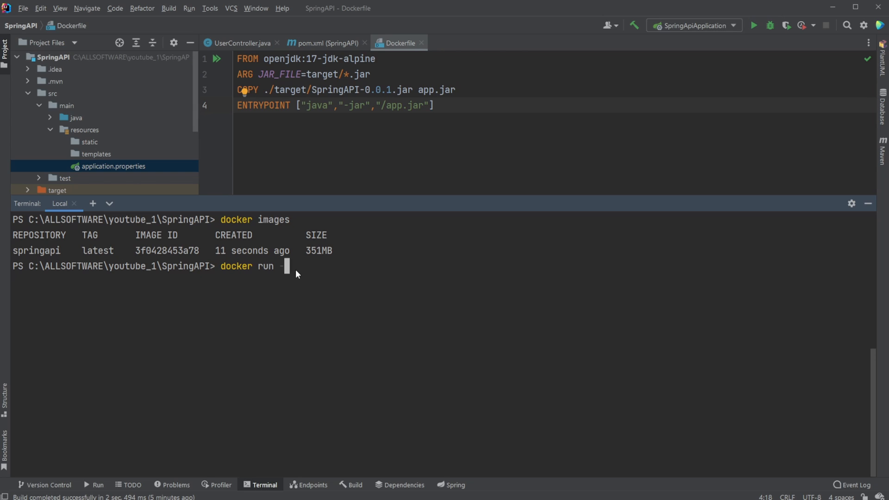
type("-p")
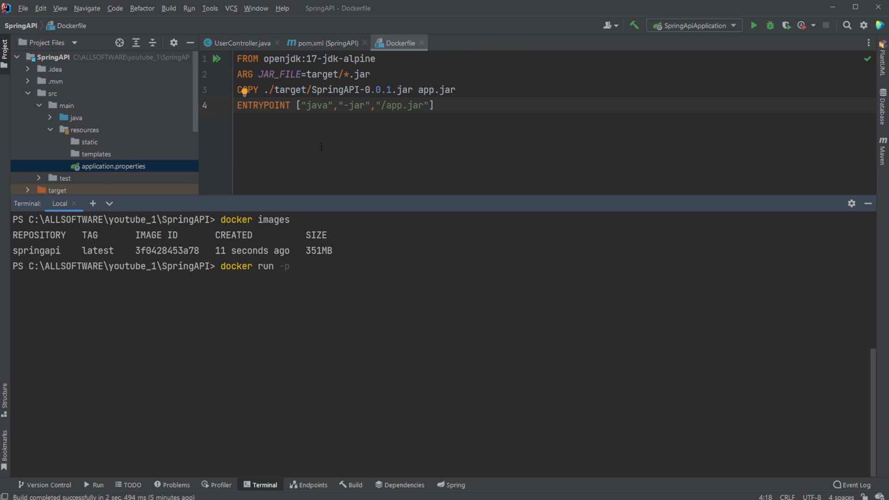
mouse_move(199, 134)
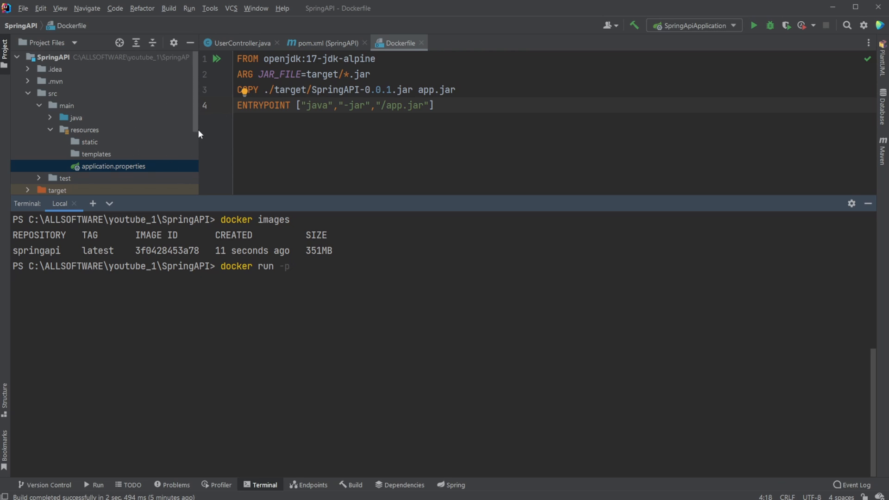
type("8080")
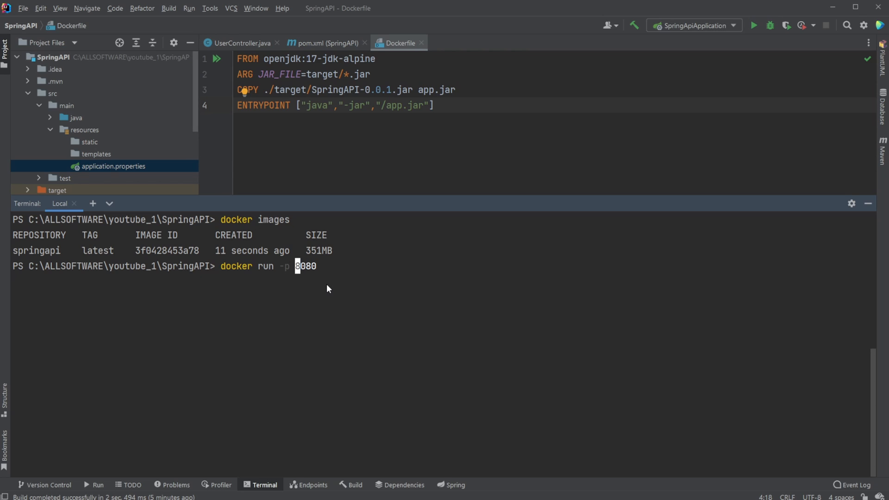
type(":")
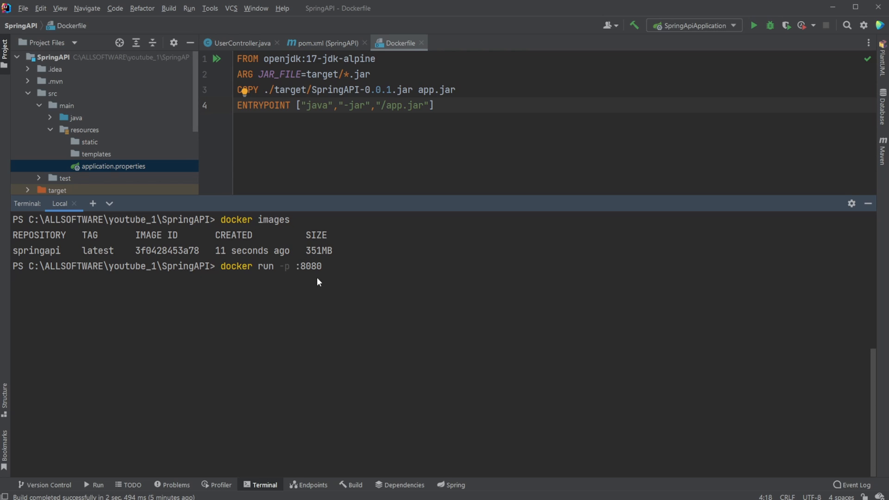
mouse_move(335, 277)
type("8000")
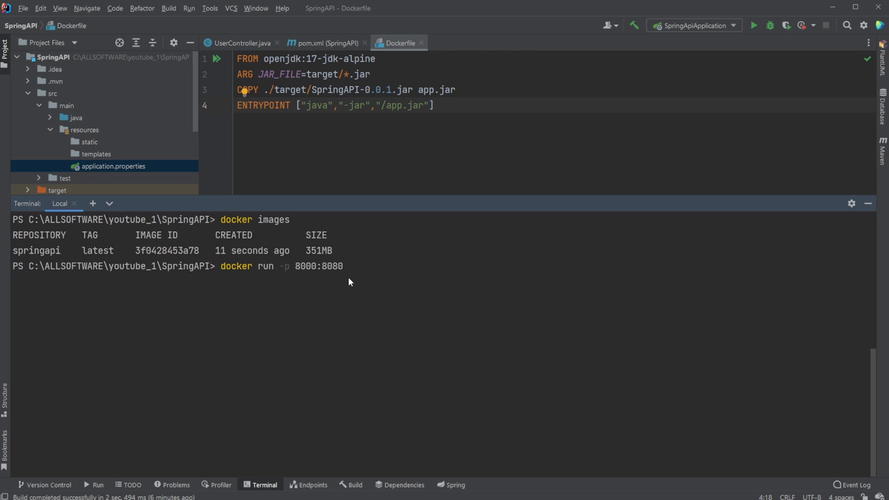
mouse_move(514, 228)
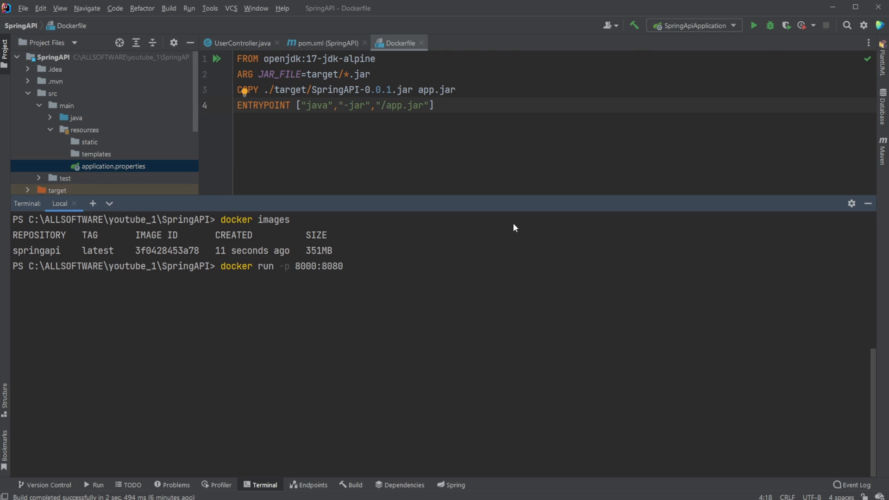
mouse_move(280, 275)
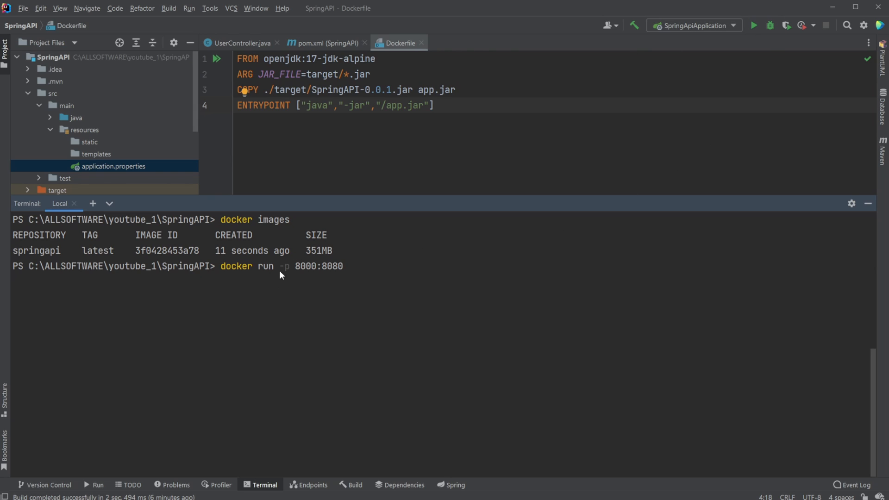
mouse_move(327, 273)
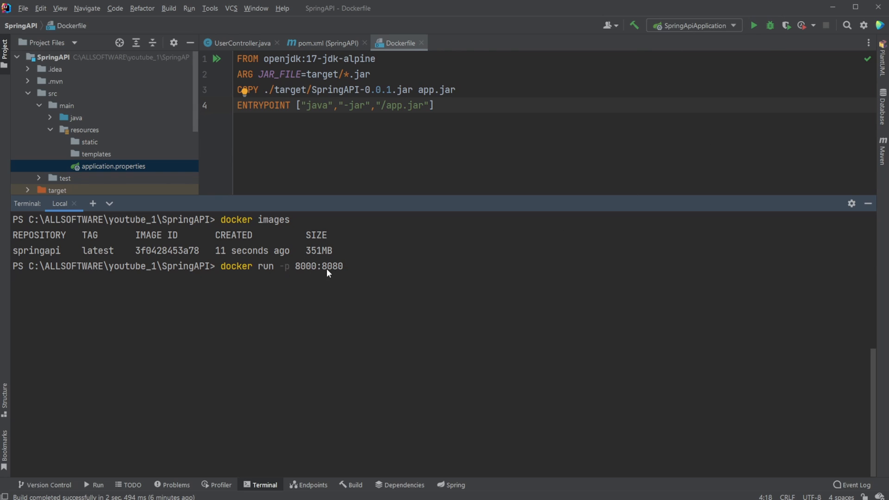
mouse_move(304, 279)
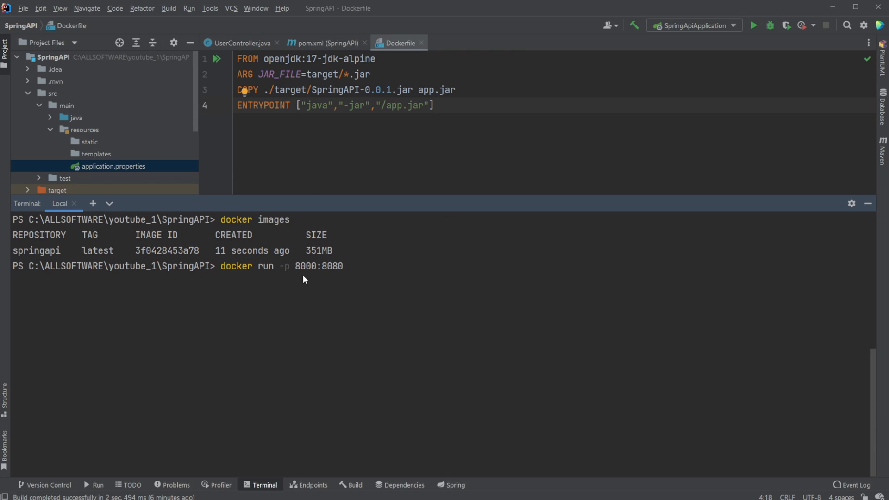
mouse_move(381, 272)
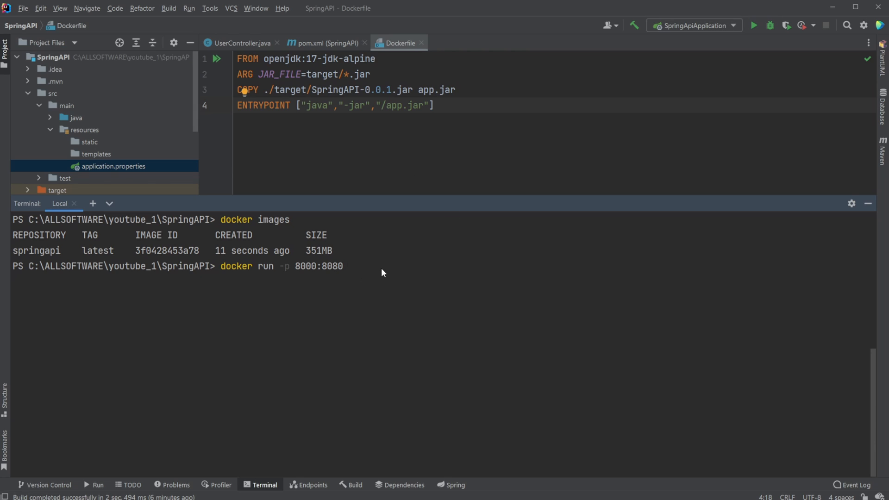
type("springapi")
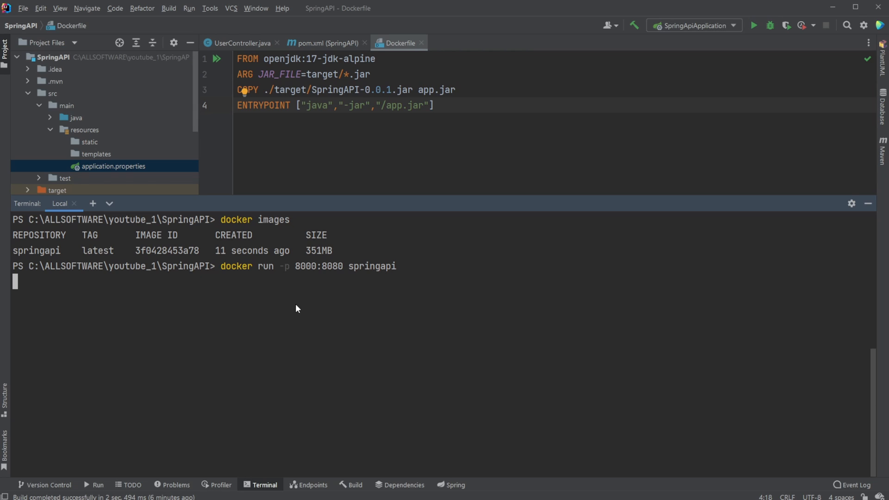
mouse_move(301, 309)
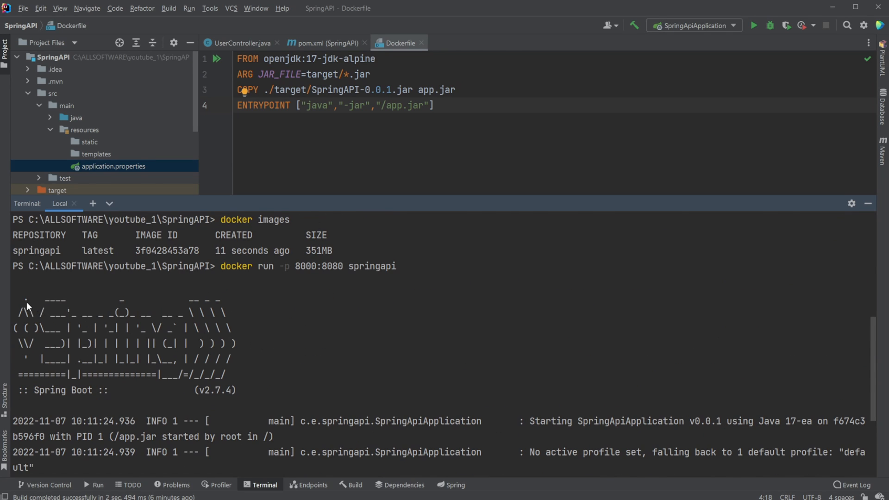
Watch the Spring Boot startup log as the springapi container boots on port 8000.
scroll("down", 3)
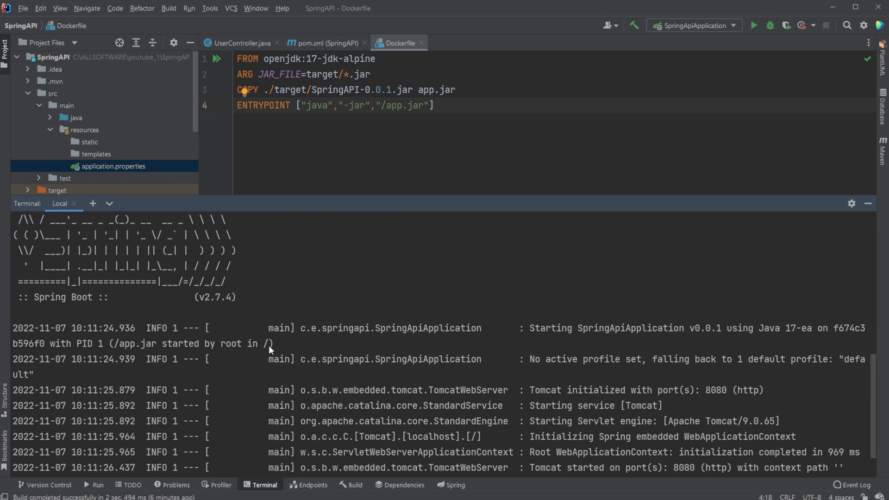
Send the localhost:8080/user?id=7 request and get a connection-refused error.
scroll("down", 3)
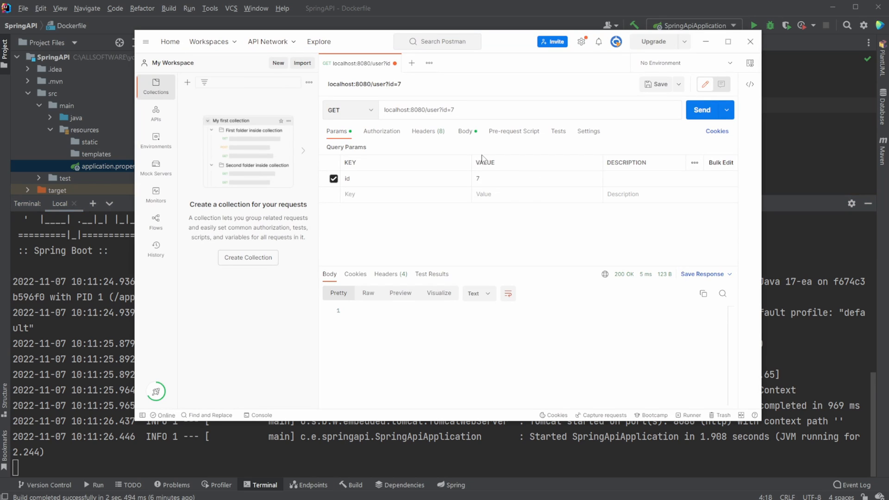
left_click(454, 109)
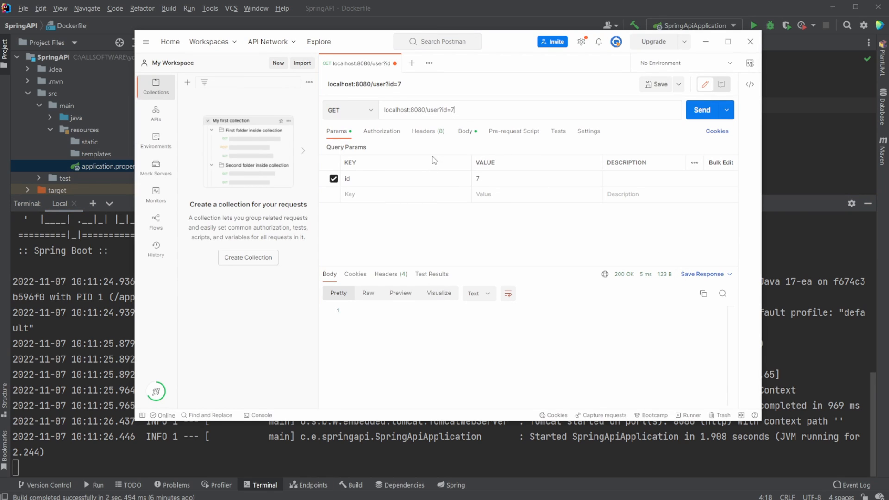
left_click(703, 110)
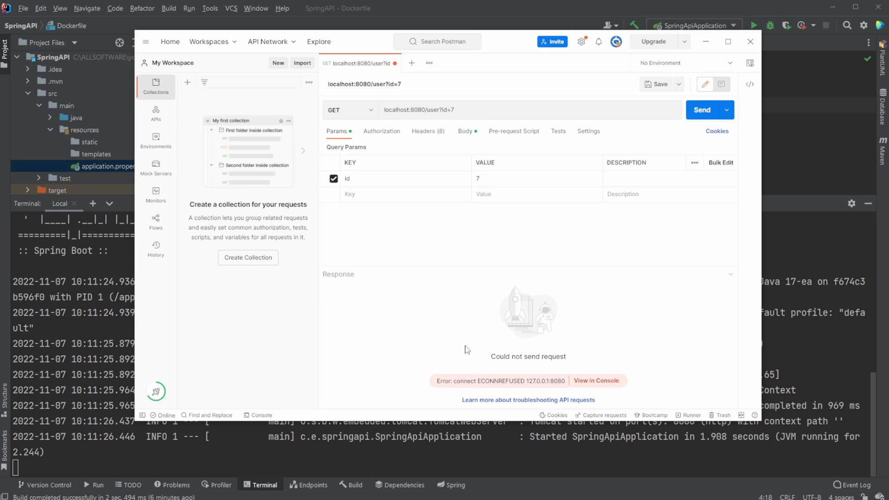
mouse_move(580, 364)
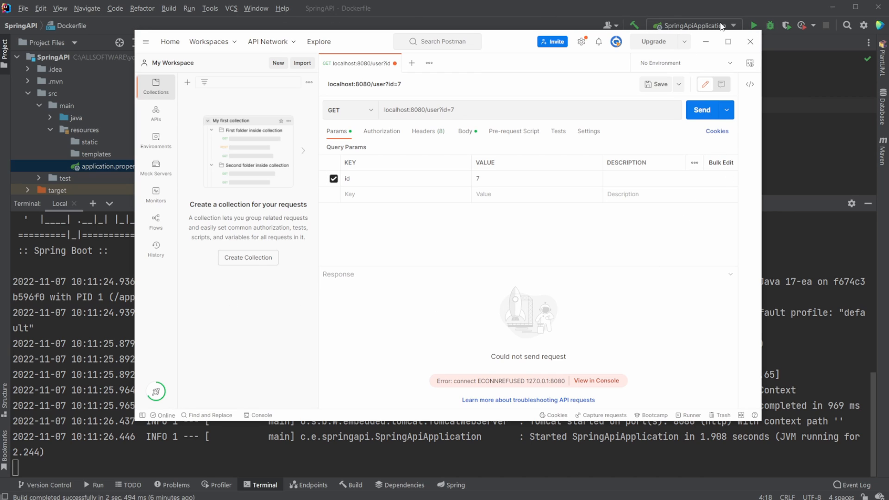
Change the request port to 8000 and resend to get a 200 OK response.
left_click(416, 109)
type("0")
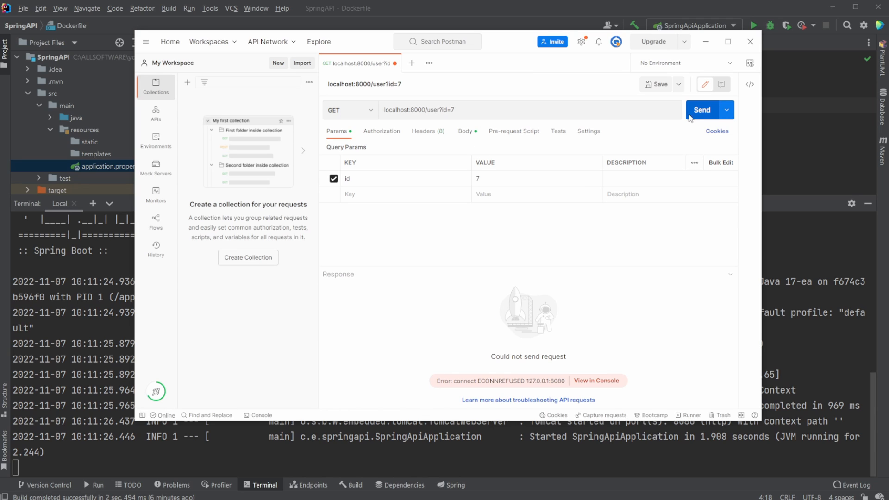
left_click(702, 109)
type("1")
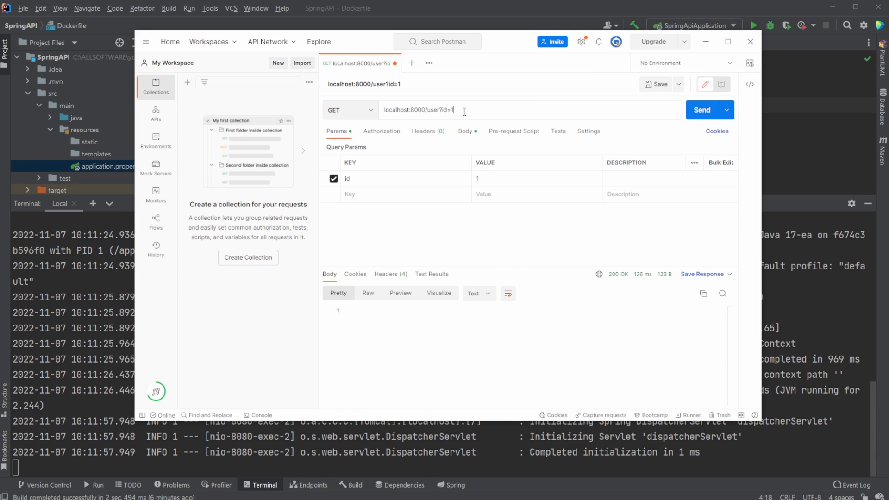
left_click(703, 110)
type("d")
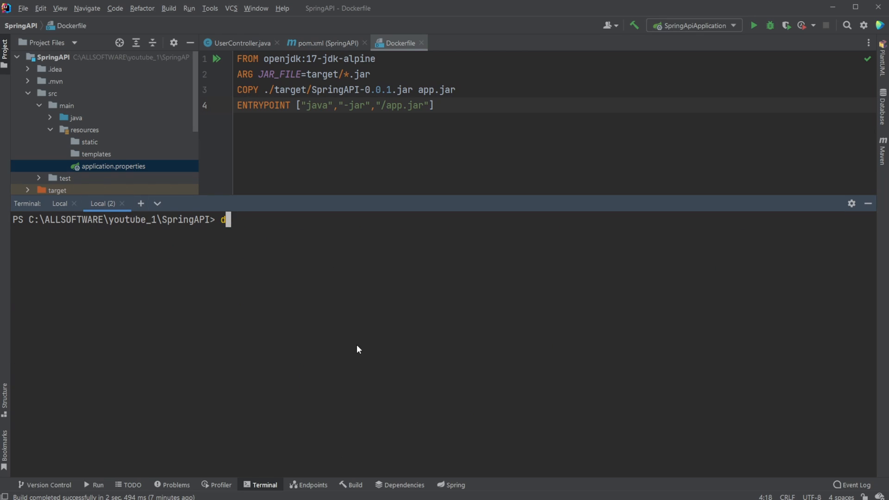
type("ocker container ls")
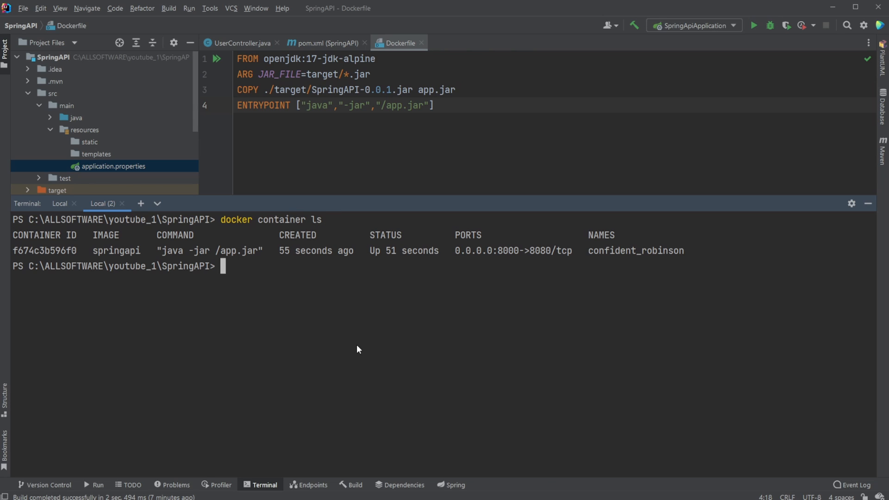
mouse_move(91, 251)
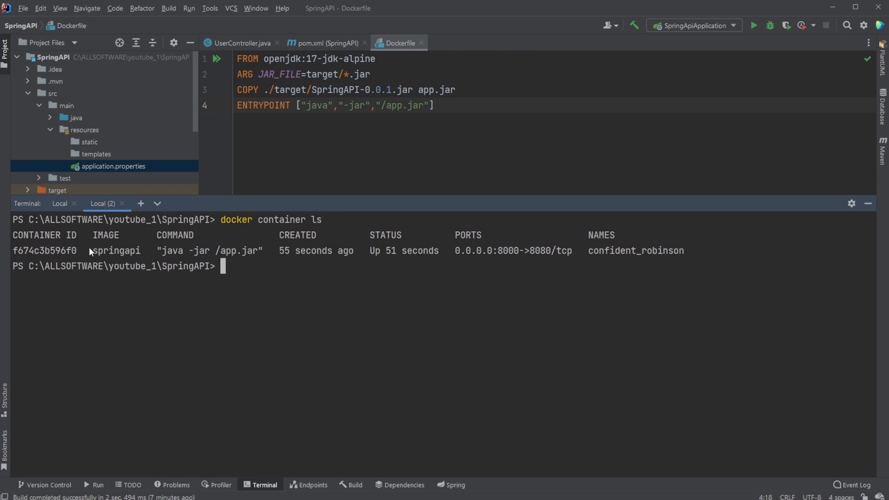
double_click(114, 251)
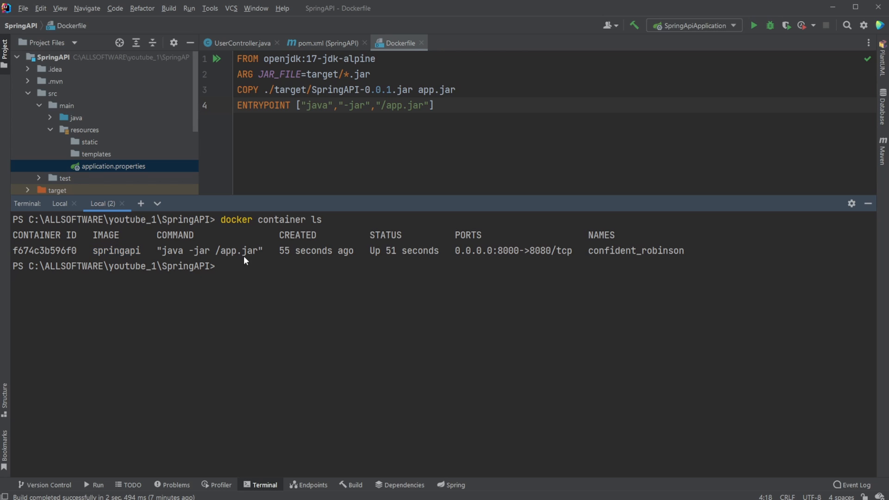
double_click(211, 250)
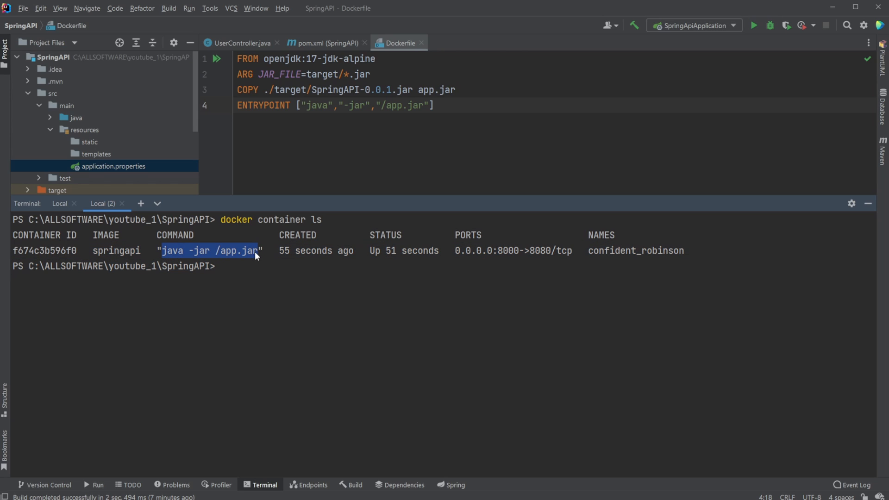
double_click(312, 252)
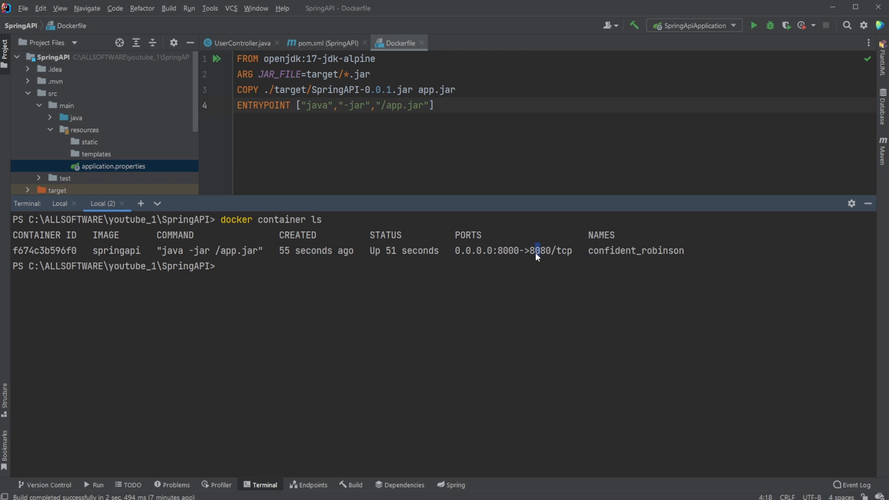
left_click_drag(537, 251, 468, 251)
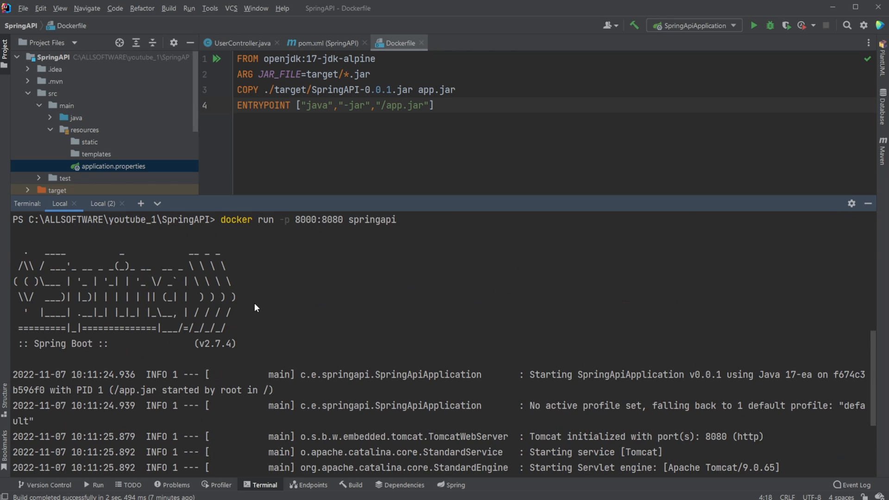
Force-remove container f674c3b596f0 with docker rm -f and return to the server-log terminal.
scroll("down", 3)
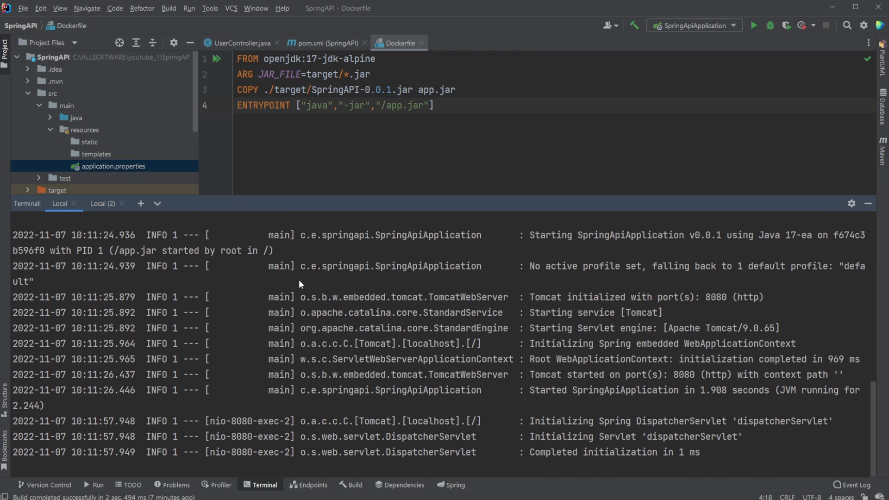
mouse_move(258, 362)
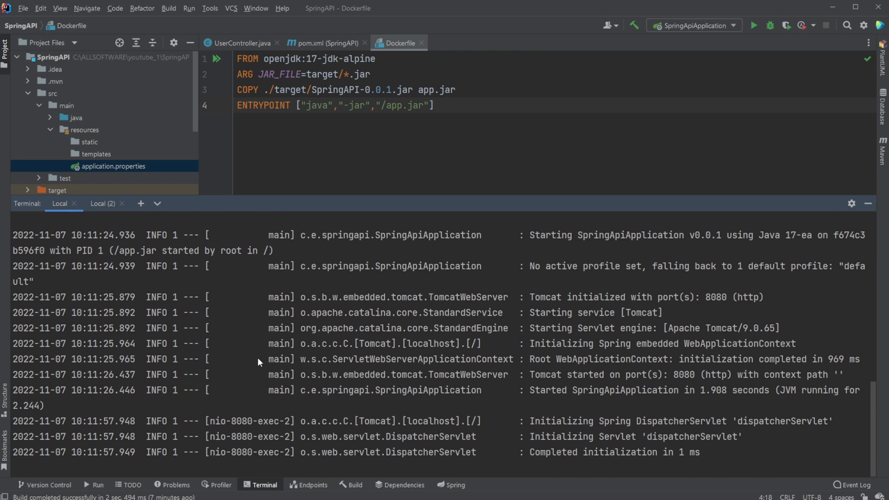
mouse_move(203, 343)
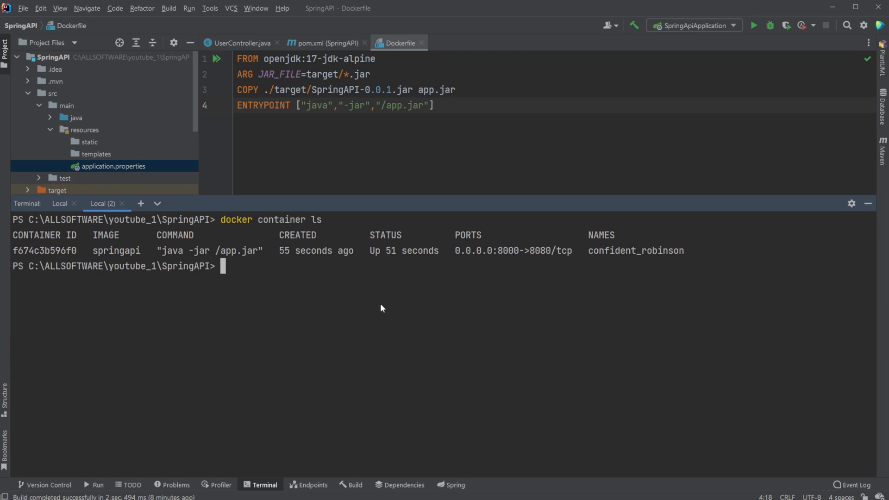
type("d")
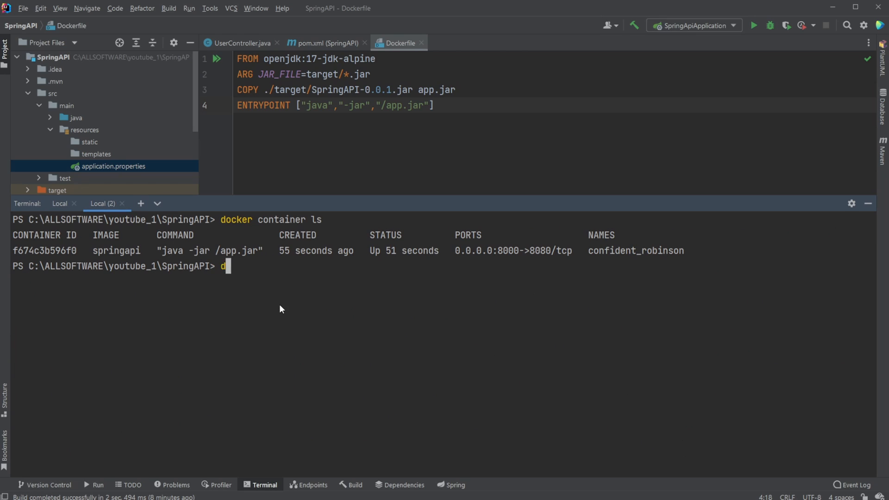
type("ocker rm")
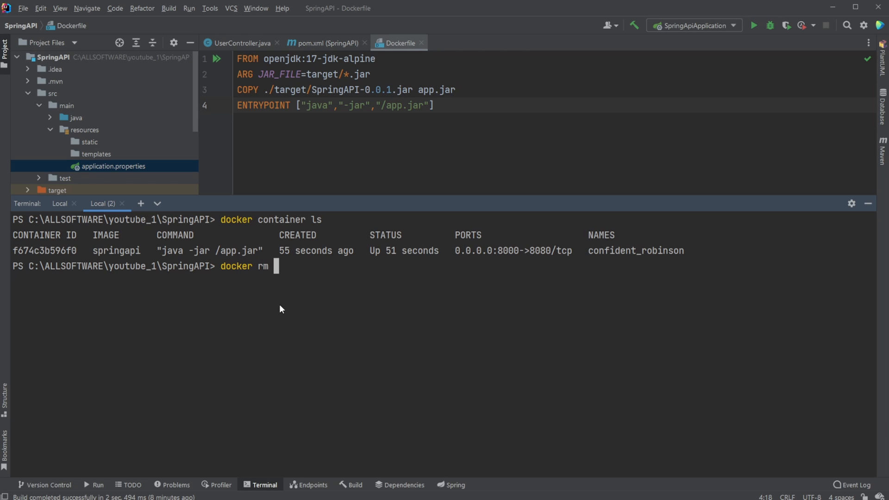
type("-f")
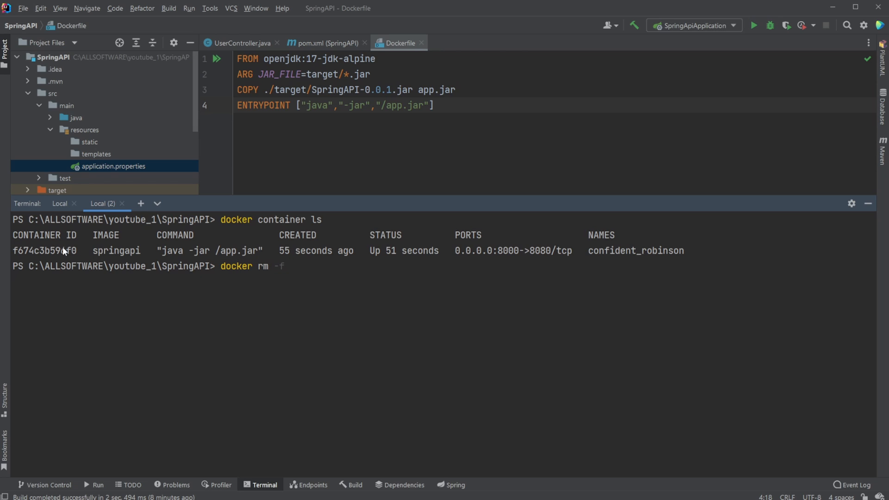
type("f674c3b596f0")
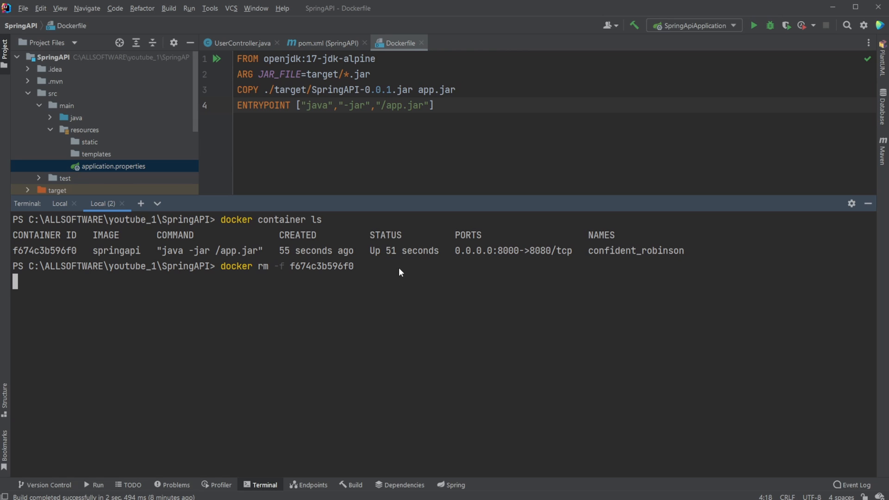
key("Enter")
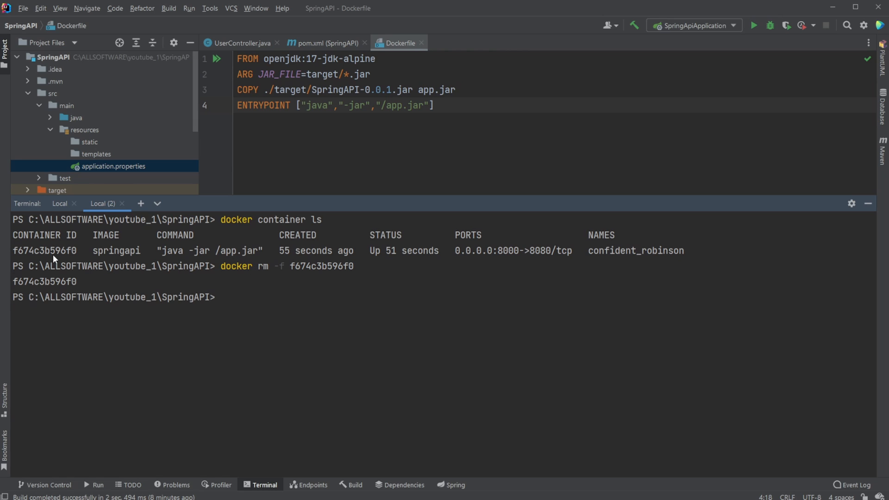
left_click(59, 204)
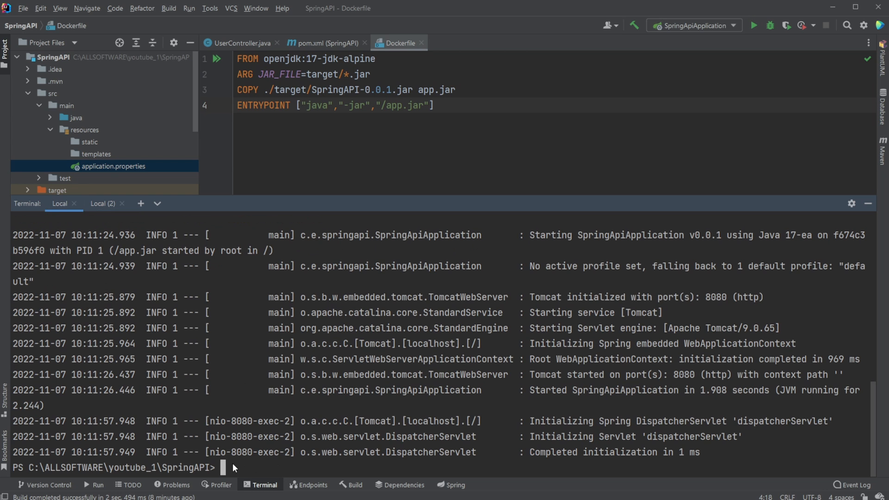
Rerun docker run -d -p 8000:8080 springapi as a detached container, printing ID 2212e4f03d05.
type("cl")
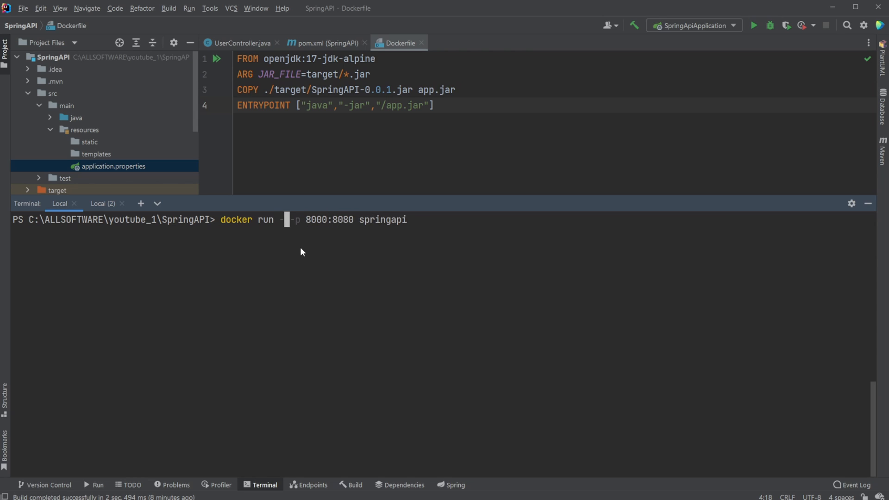
type("-d")
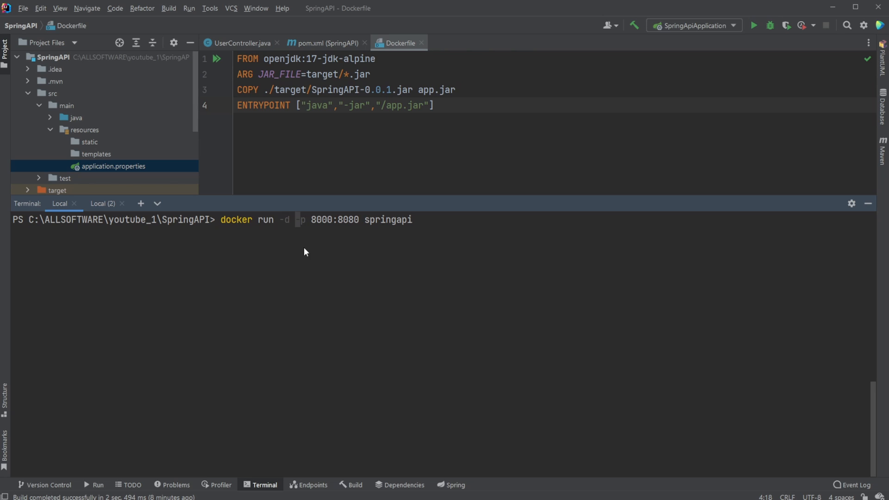
mouse_move(420, 226)
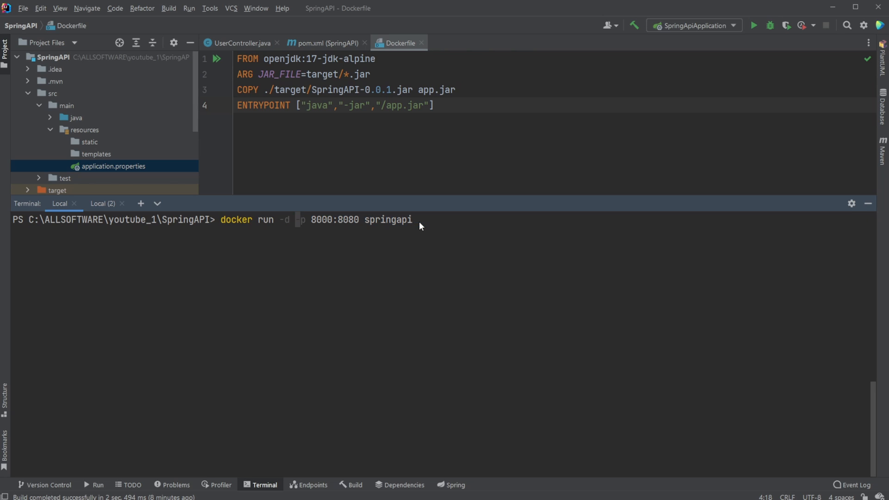
mouse_move(438, 233)
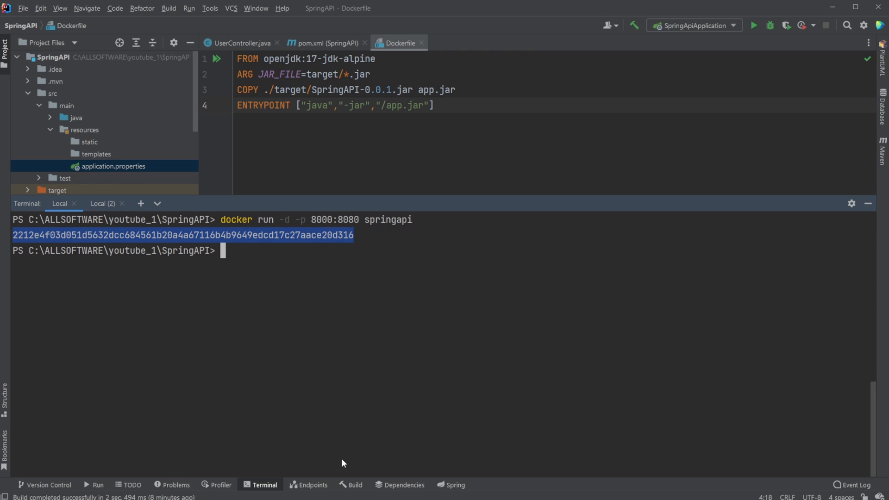
left_click(709, 111)
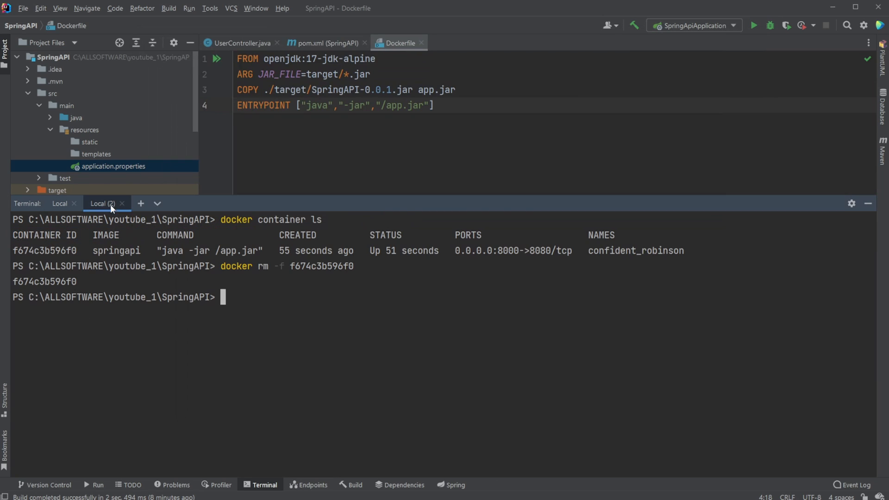
Run docker container ls to confirm springapi 2212e4f03d05 is up mapping 0.0.0.0:8000 to 8080.
type("docker container ls")
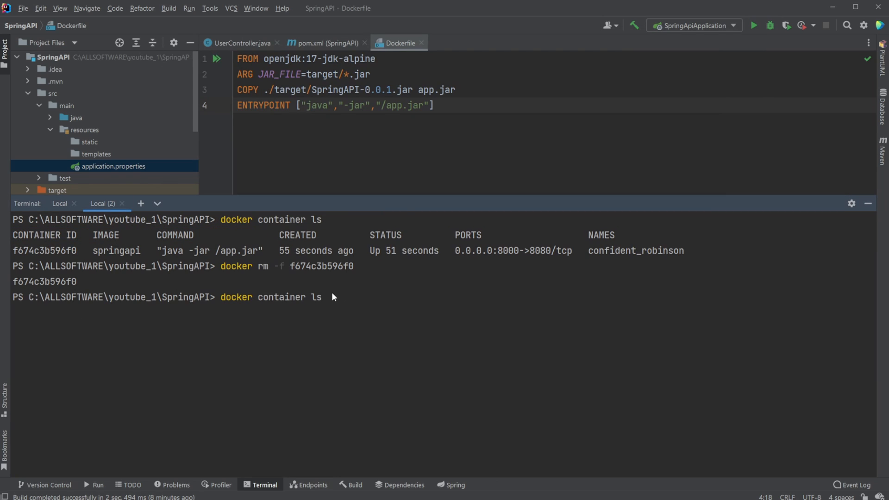
key("Enter")
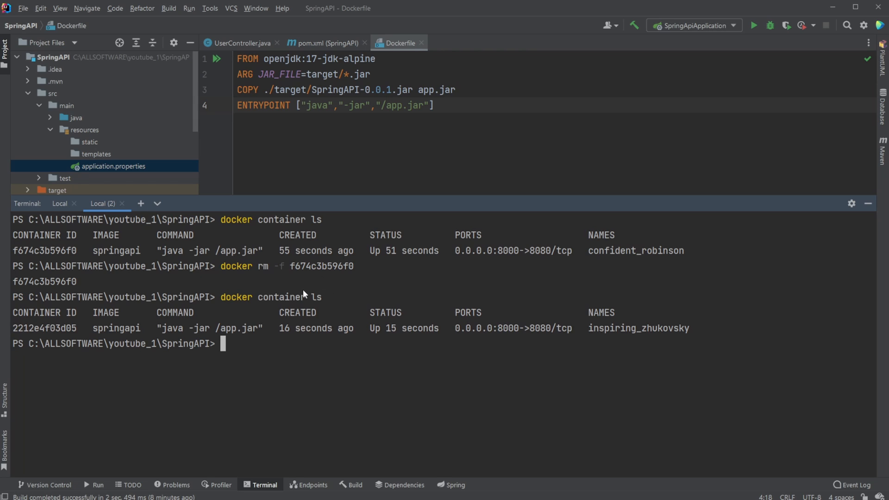
mouse_move(422, 336)
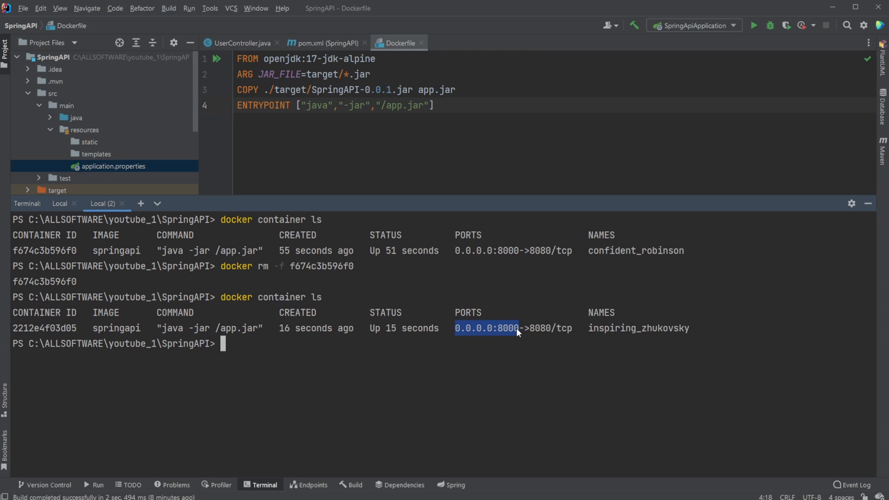
mouse_move(542, 335)
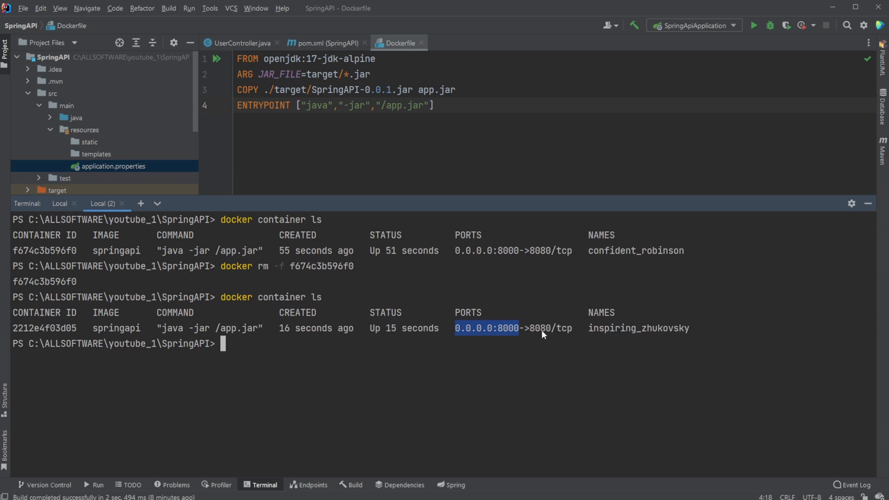
double_click(539, 327)
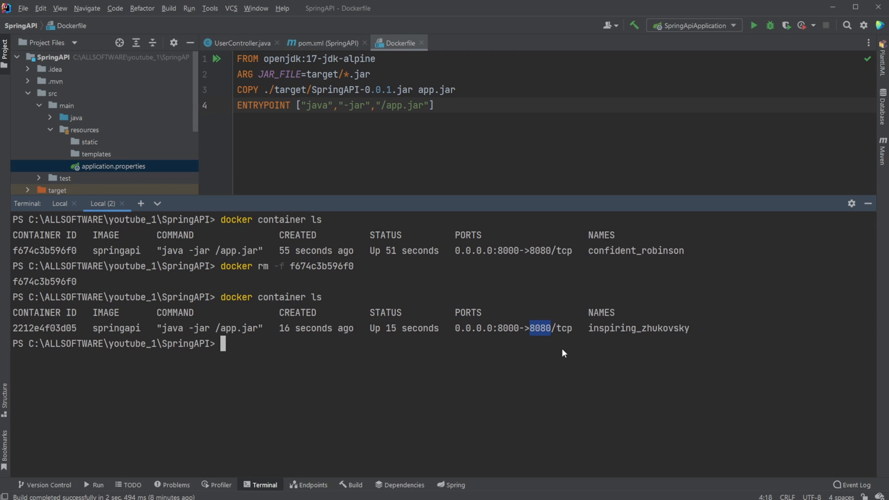